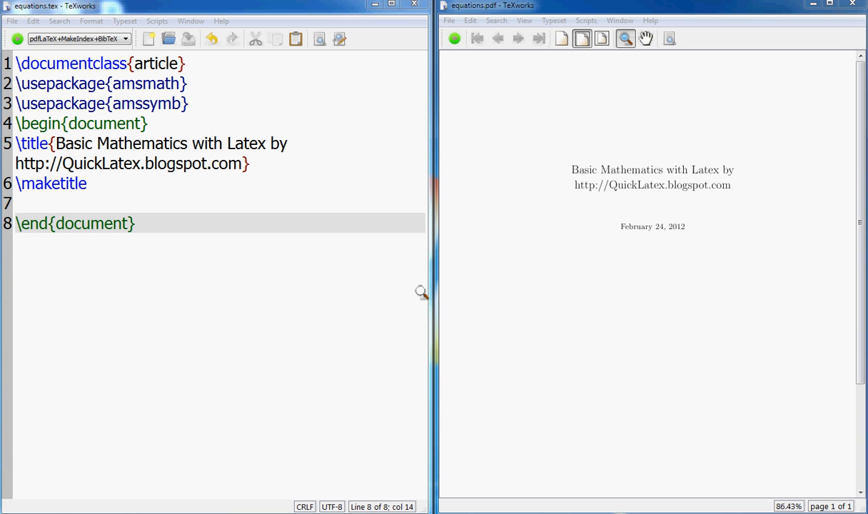
- Review the document class, package and title lines, then place the cursor on empty line 7
{"action": "left_click", "coordinate": [187, 63]}
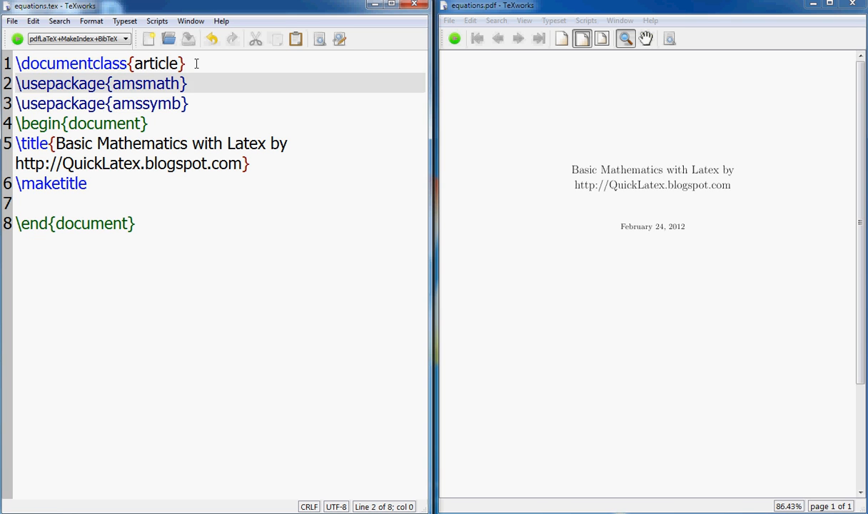
{"action": "left_click_drag", "start_coordinate": [16, 83], "coordinate": [193, 104]}
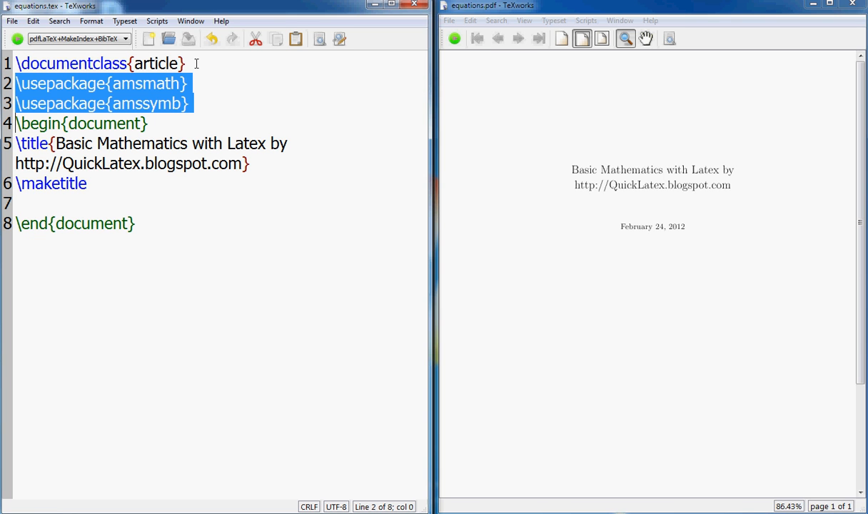
{"action": "left_click", "coordinate": [81, 124]}
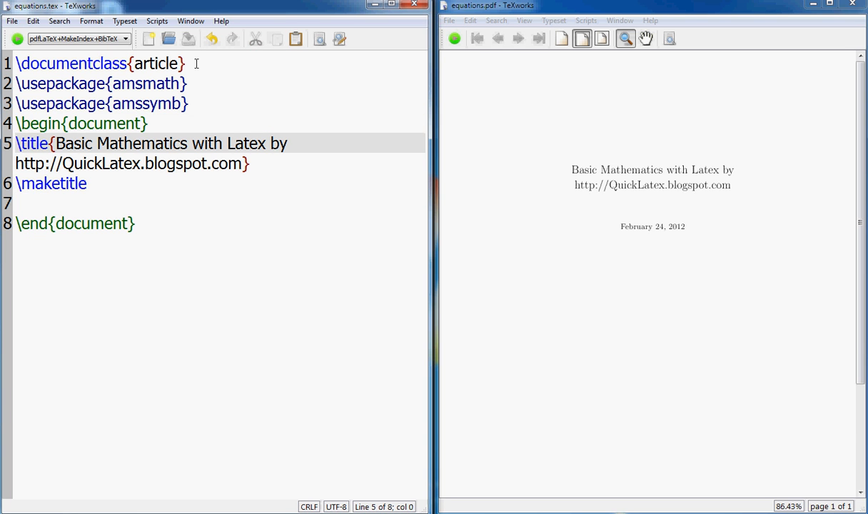
{"action": "left_click", "coordinate": [74, 224]}
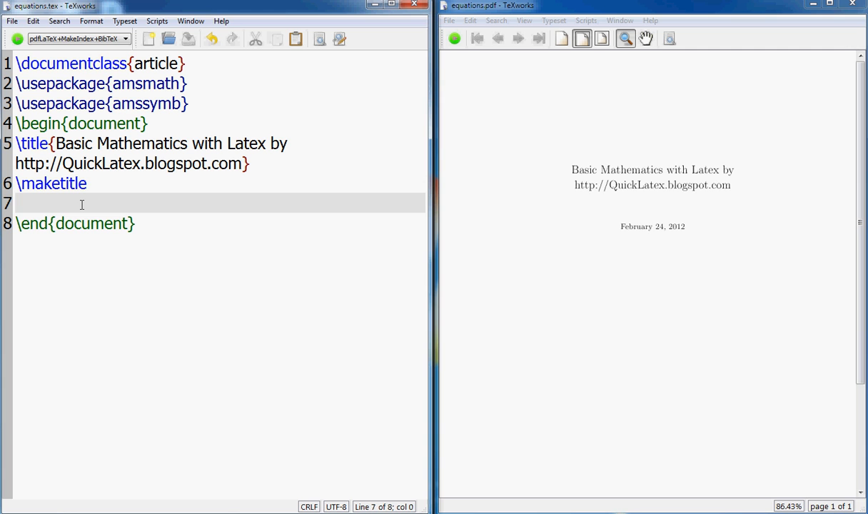
{"action": "left_click", "coordinate": [15, 203]}
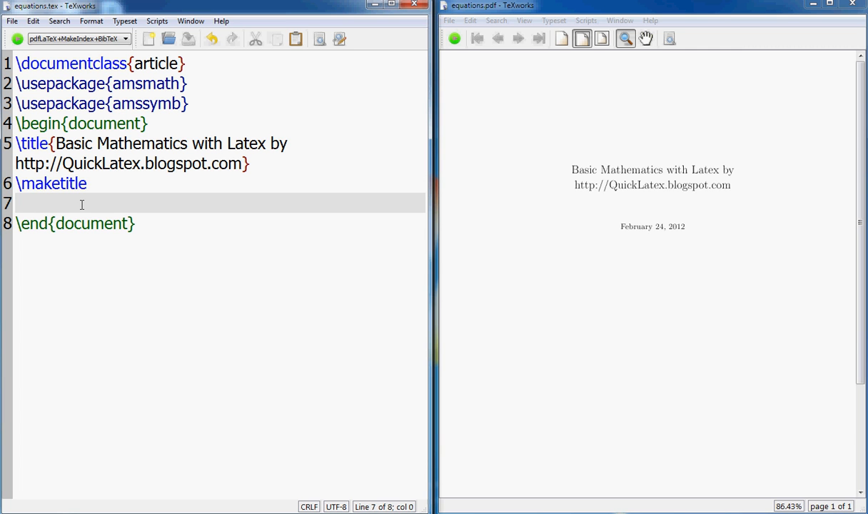
{"action": "left_click", "coordinate": [17, 204]}
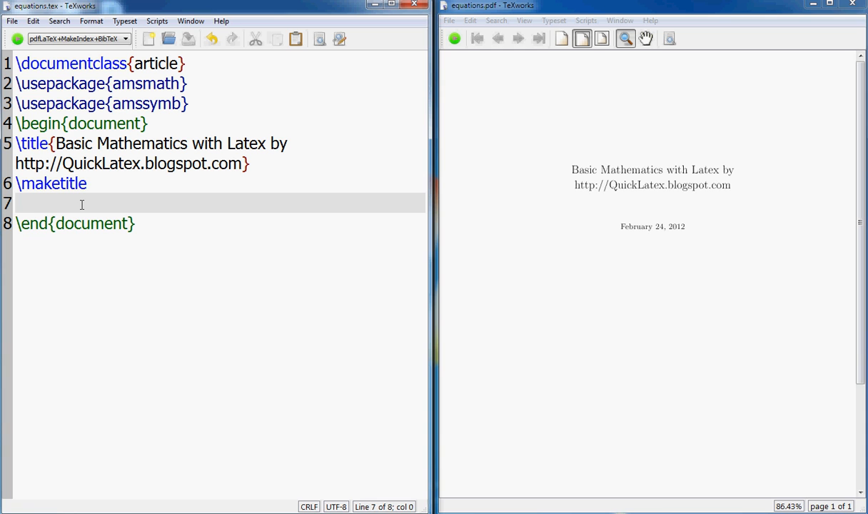
- Type 'This is inline math symbol.' on line 7 and insert $$ before 'math'
{"action": "type", "text": "This i"}
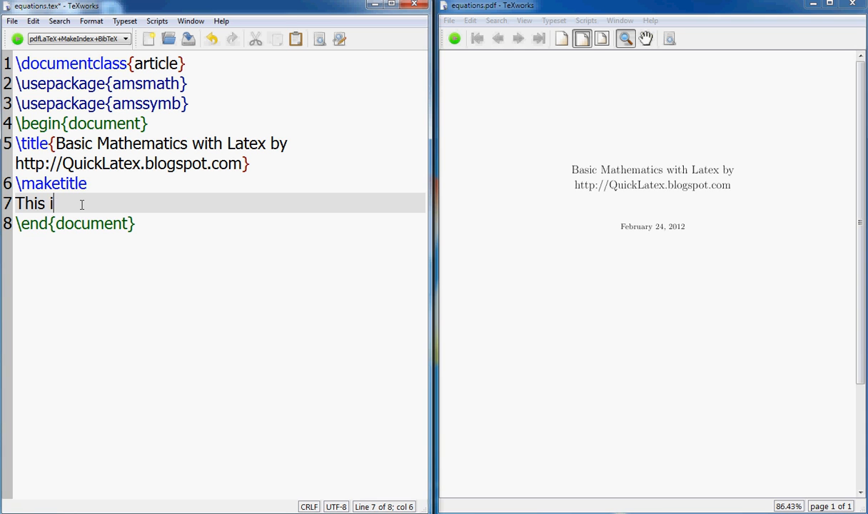
{"action": "type", "text": "s inline math"}
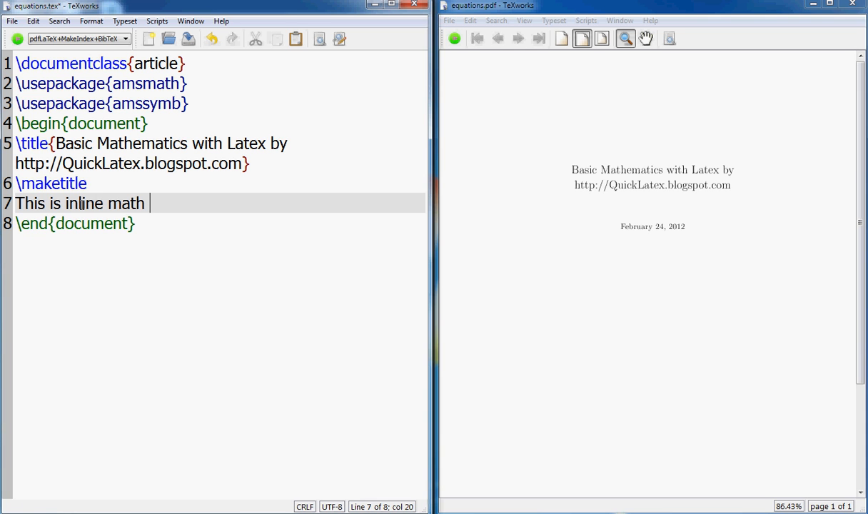
{"action": "type", "text": "symbol."}
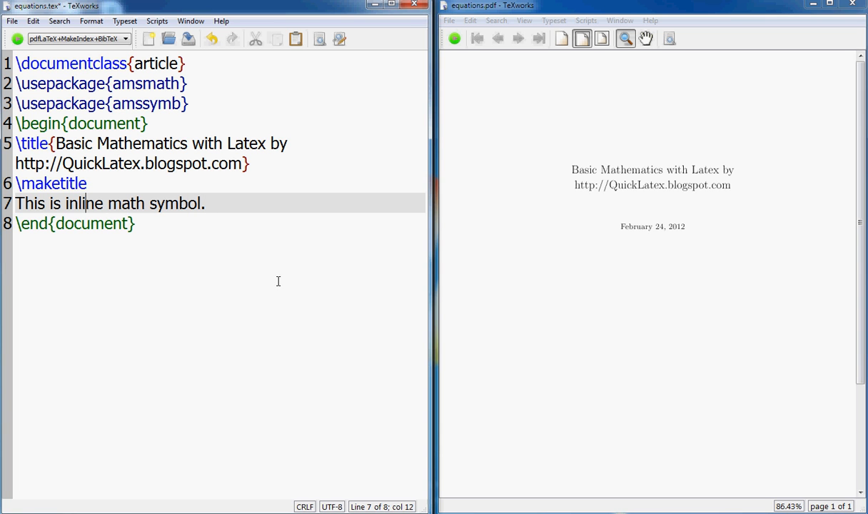
{"action": "left_click", "coordinate": [107, 204]}
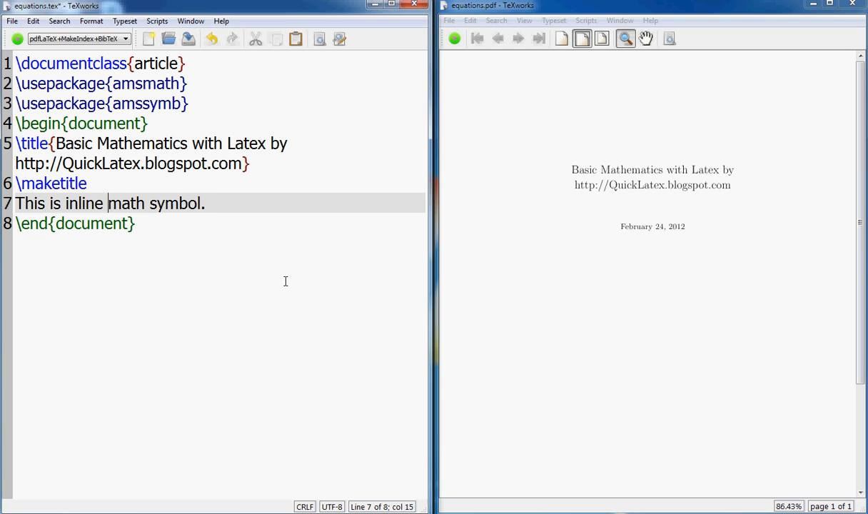
{"action": "double_click", "coordinate": [113, 203]}
{"action": "type", "text": "n "}
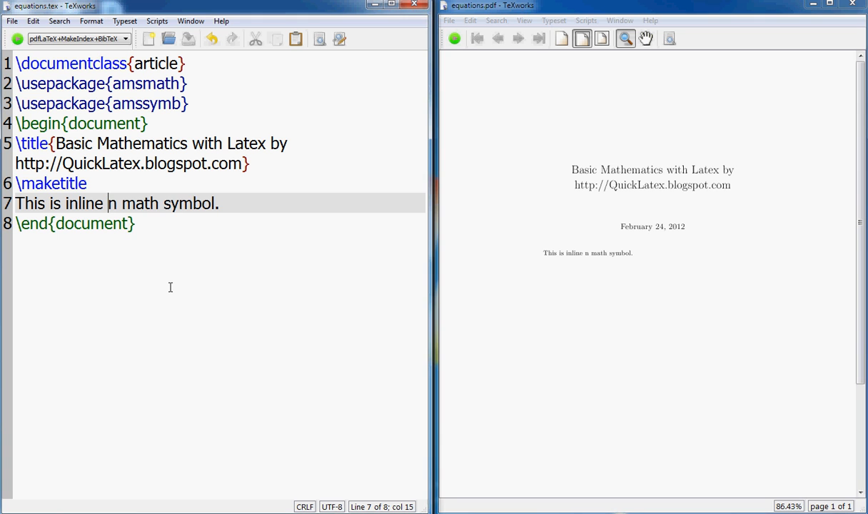
{"action": "type", "text": "$$"}
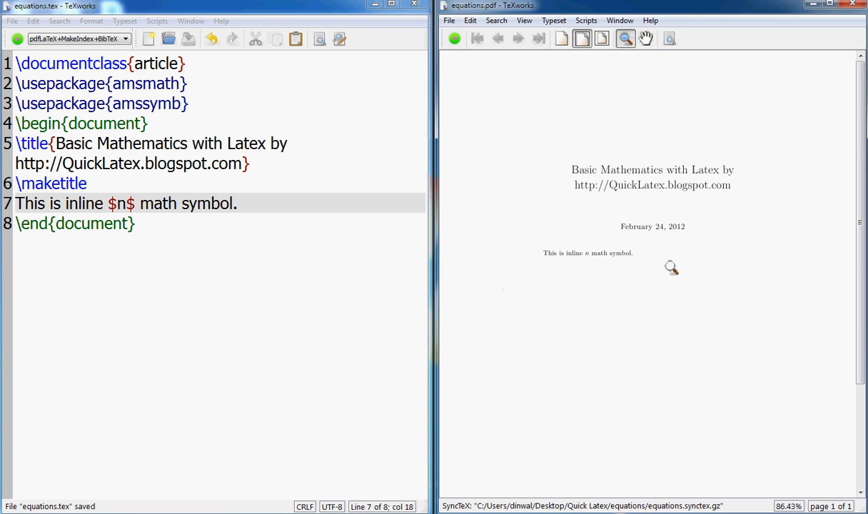
{"action": "left_click", "coordinate": [671, 267]}
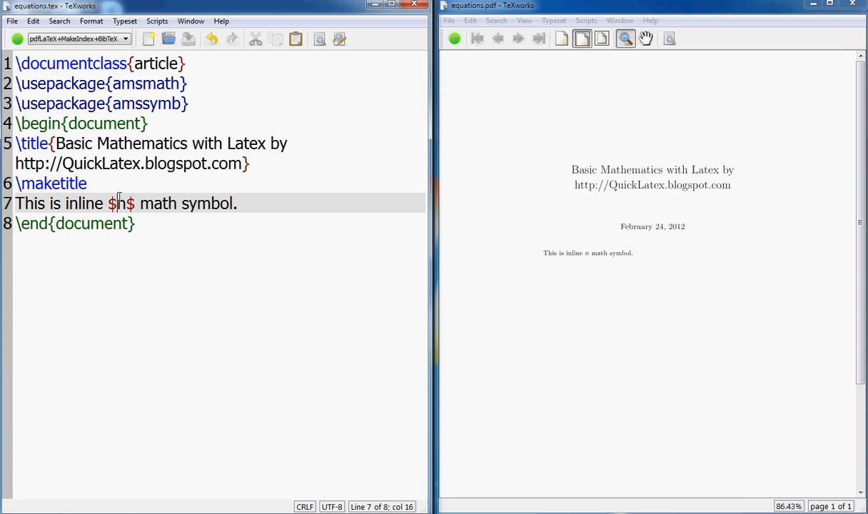
{"action": "double_click", "coordinate": [121, 204]}
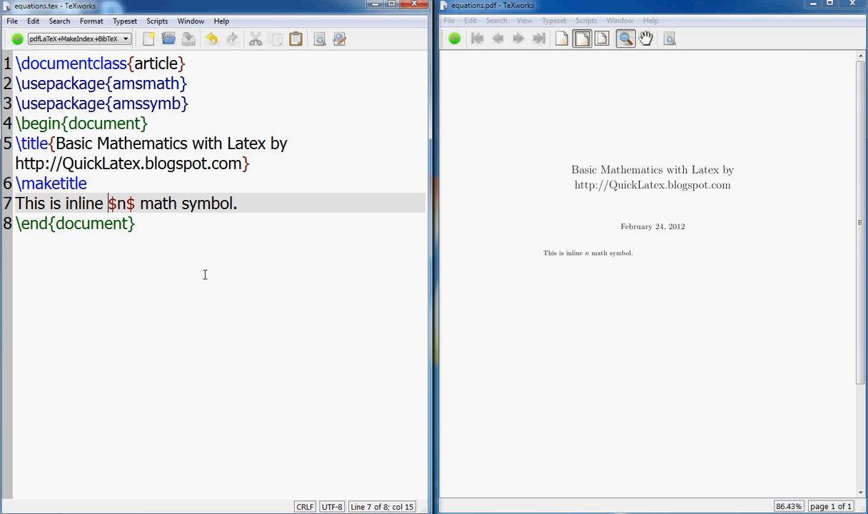
{"action": "key", "text": "Right"}
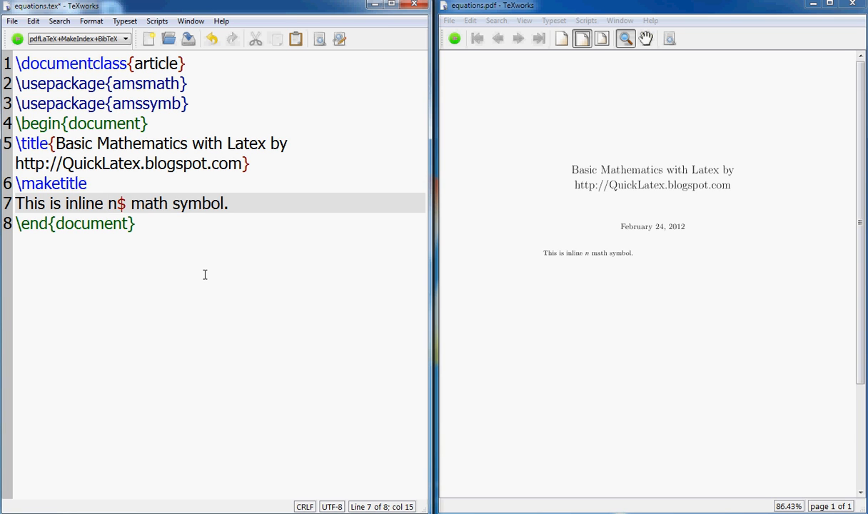
{"action": "type", "text": "\\("}
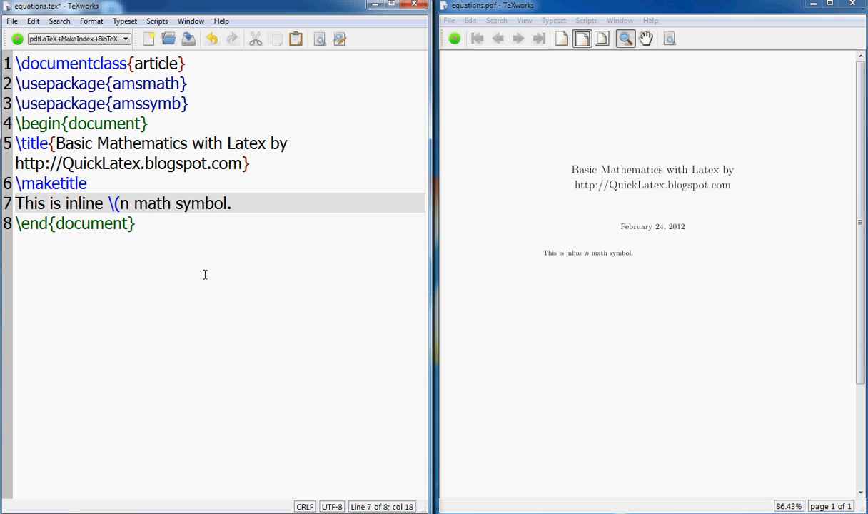
{"action": "type", "text": "\\)"}
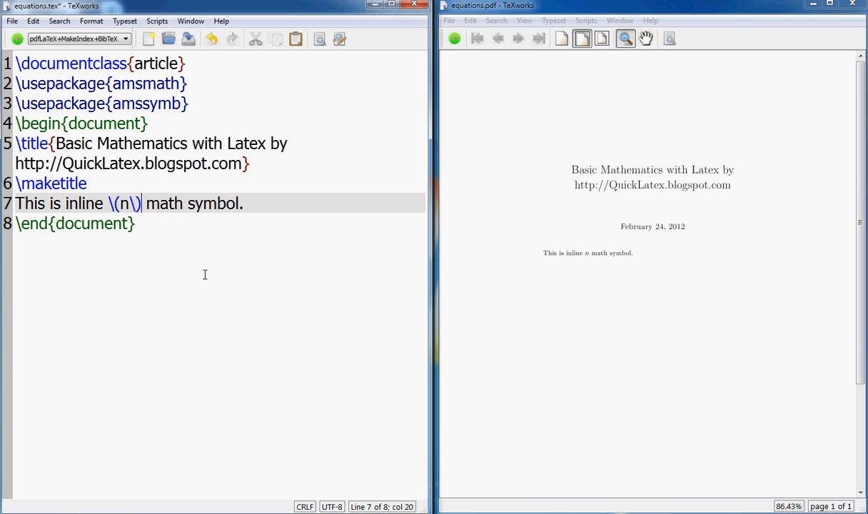
{"action": "left_click", "coordinate": [18, 39]}
{"action": "type", "text": "$"}
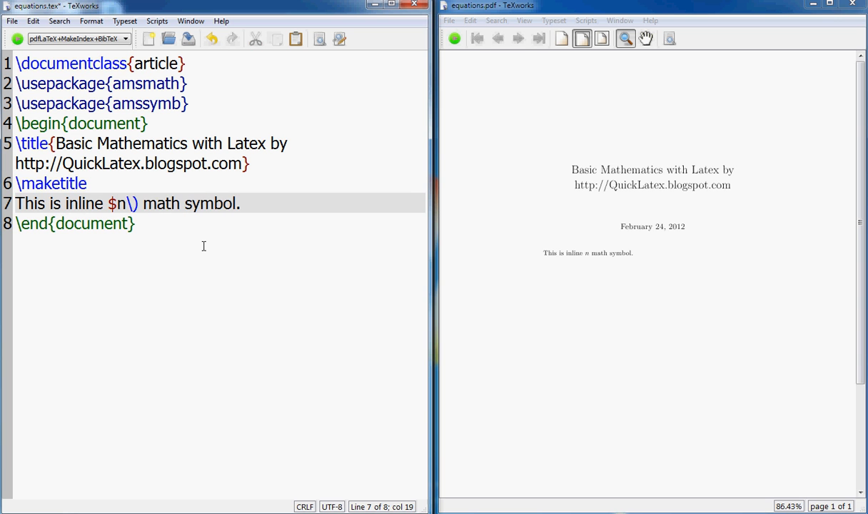
{"action": "left_click", "coordinate": [17, 39]}
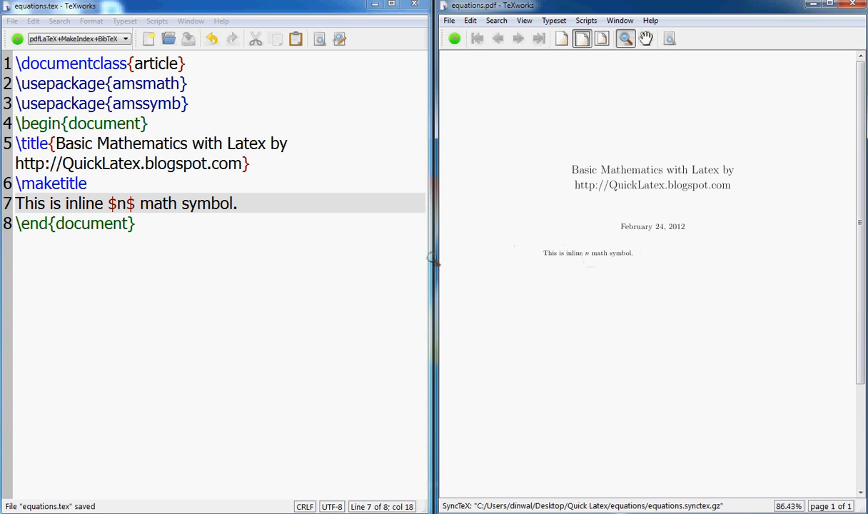
{"action": "left_click", "coordinate": [176, 286]}
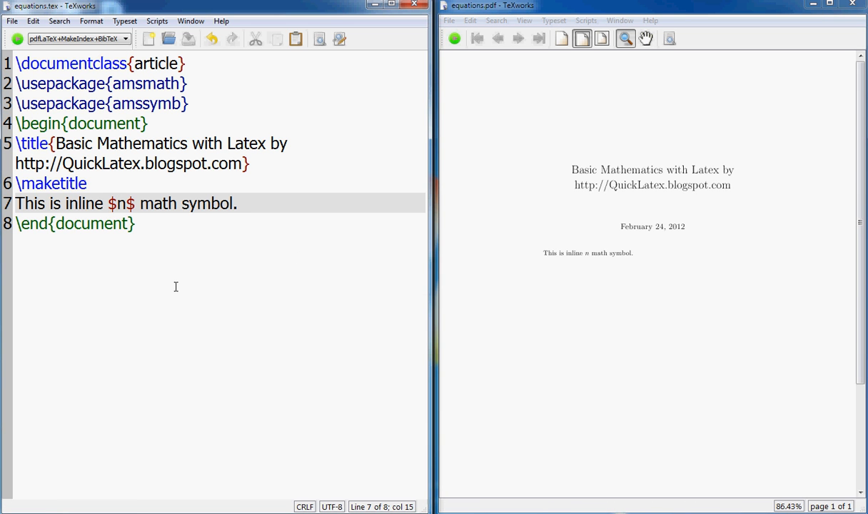
- Make n display math as $$n$$, typeset, then switch to \[n\] delimiters
{"action": "type", "text": "$n4"}
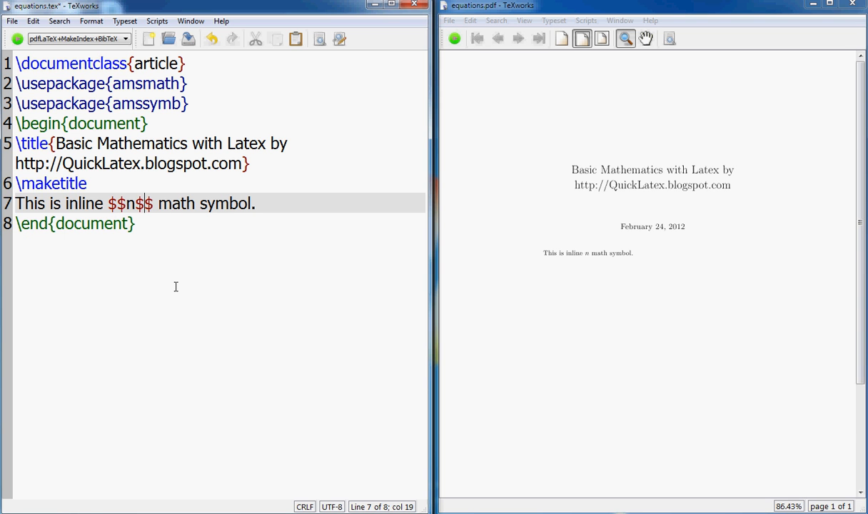
{"action": "left_click", "coordinate": [454, 38]}
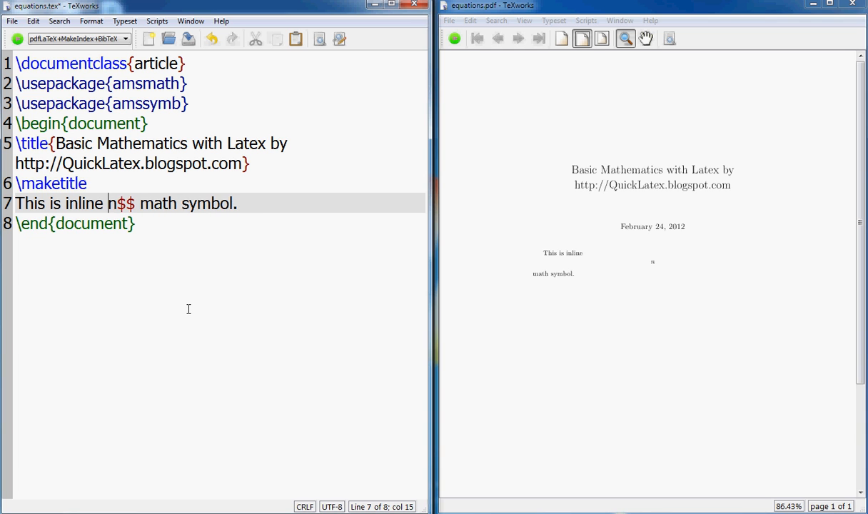
{"action": "type", "text": "\\["}
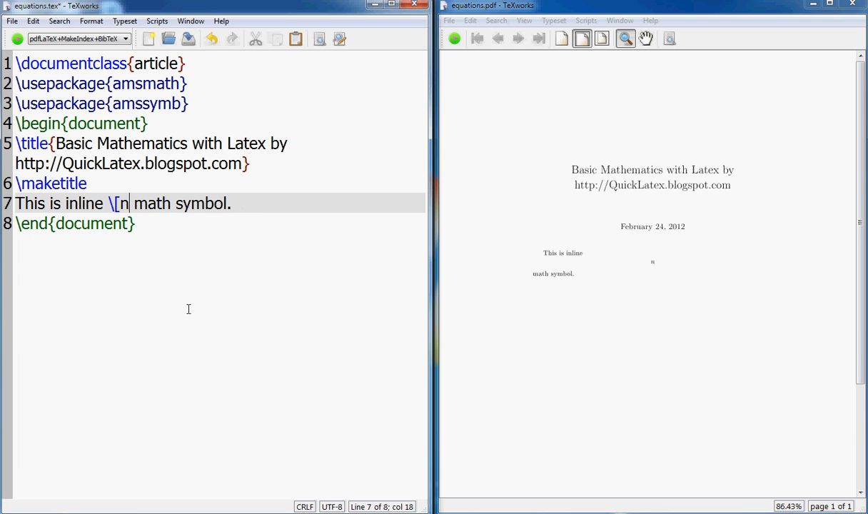
{"action": "type", "text": "\\]"}
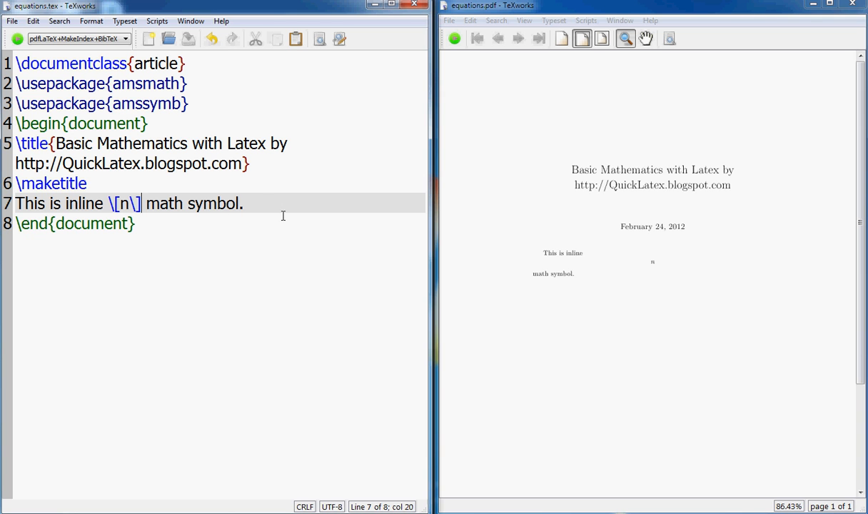
- Start line 8 with 'For inline $n$ or \(n\)'
{"action": "key", "text": "Return"}
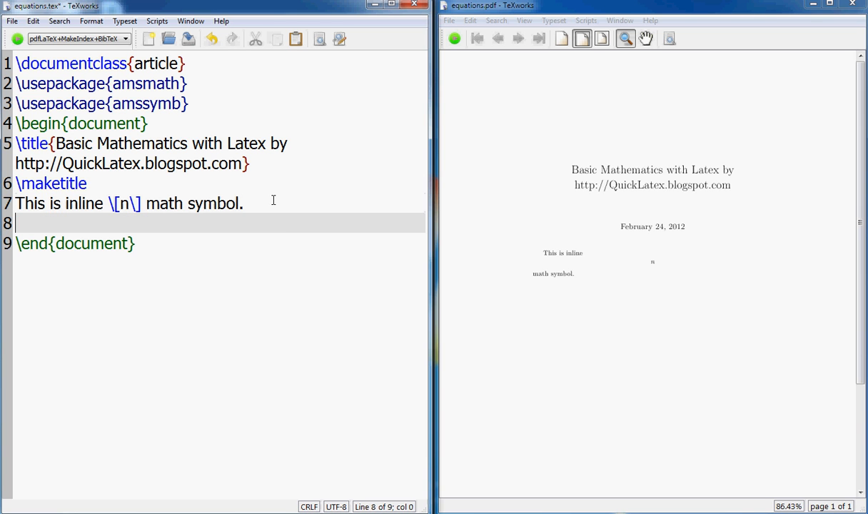
{"action": "type", "text": "For i"}
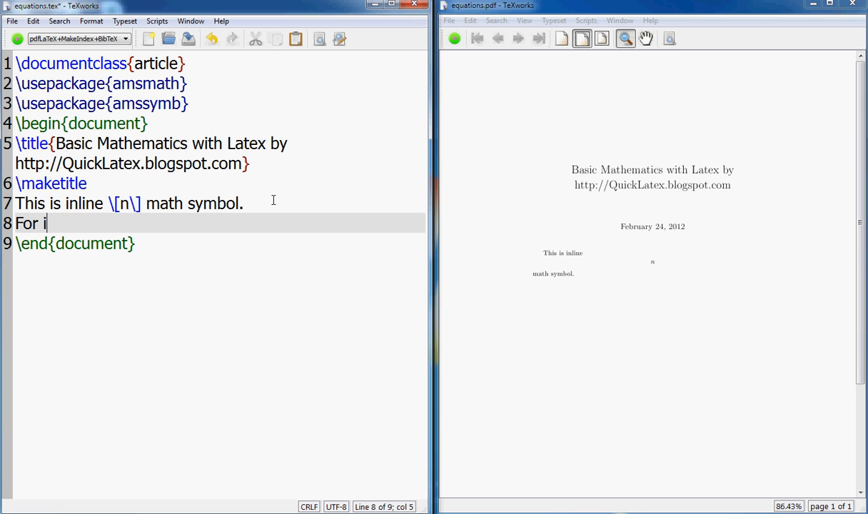
{"action": "type", "text": "nline $"}
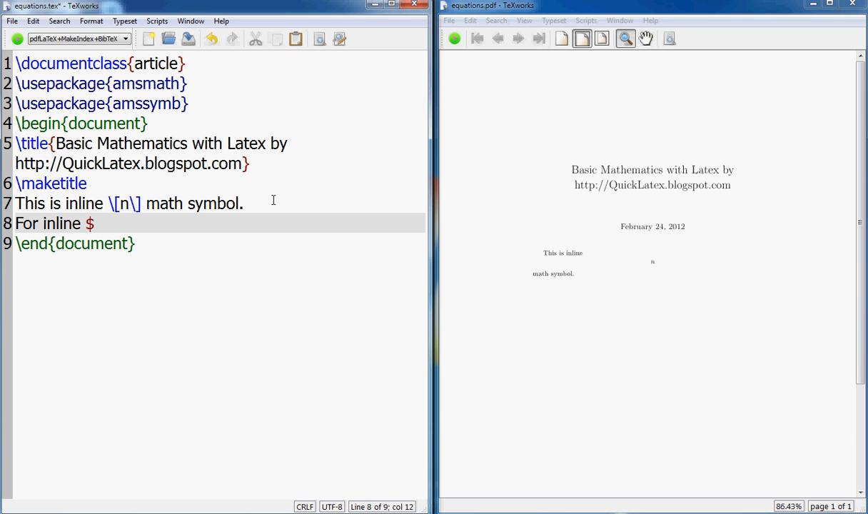
{"action": "type", "text": "n$ or"}
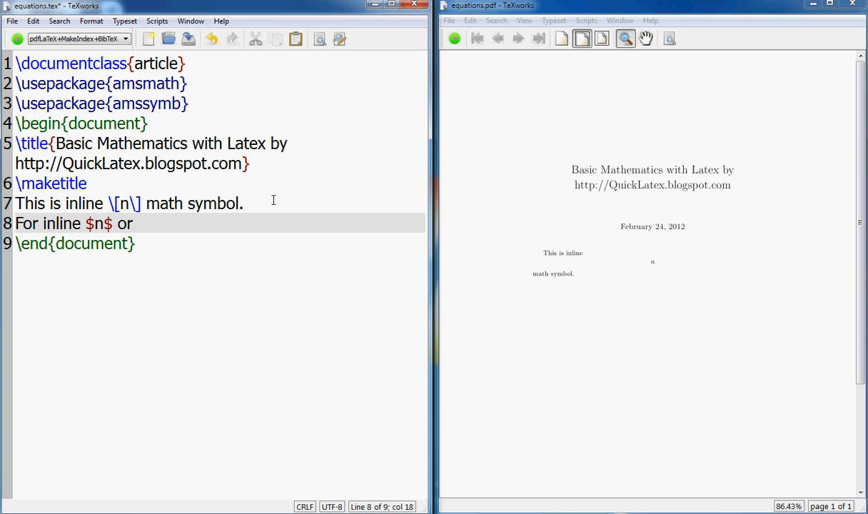
{"action": "type", "text": "\\(n"}
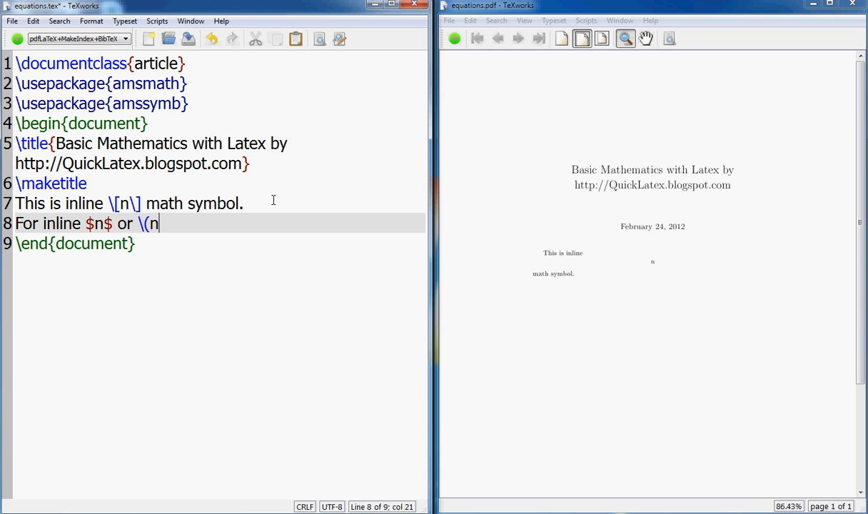
{"action": "type", "text": "\\)"}
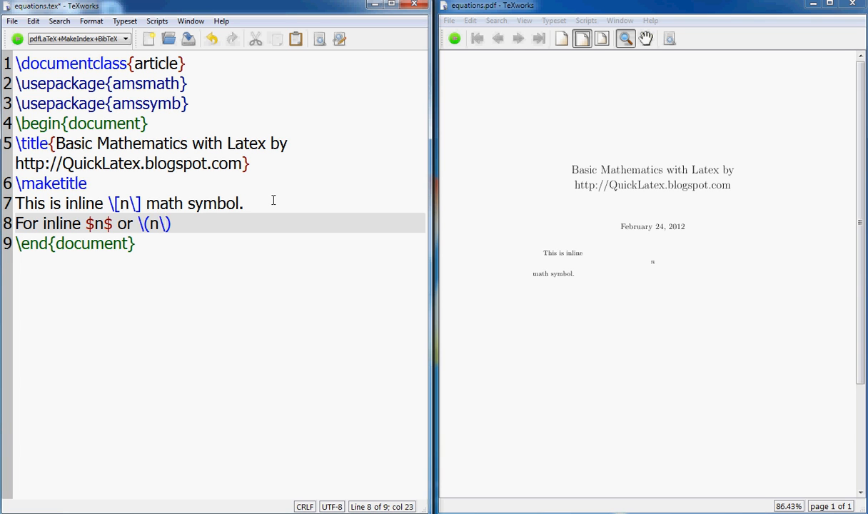
- Finish with 'is used and for displayed math we can use $$n$$ or \[n\].' and typeset
{"action": "type", "text": "is used and fo"}
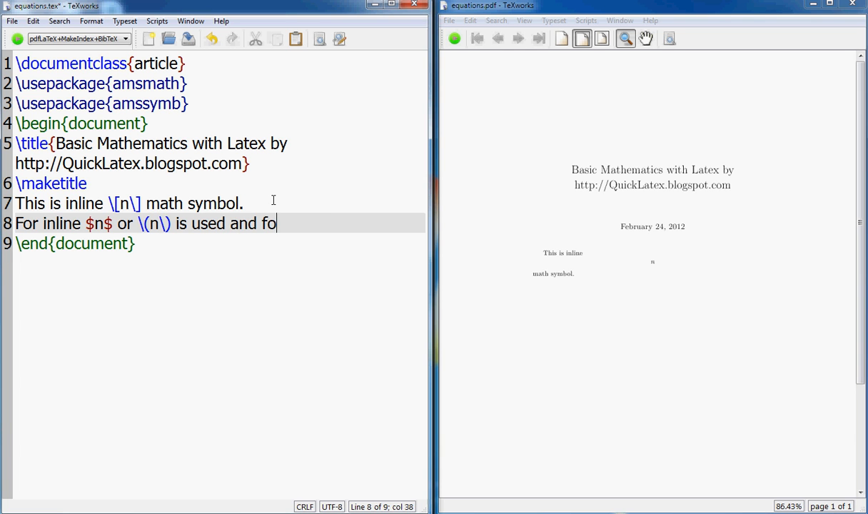
{"action": "type", "text": "r dis"}
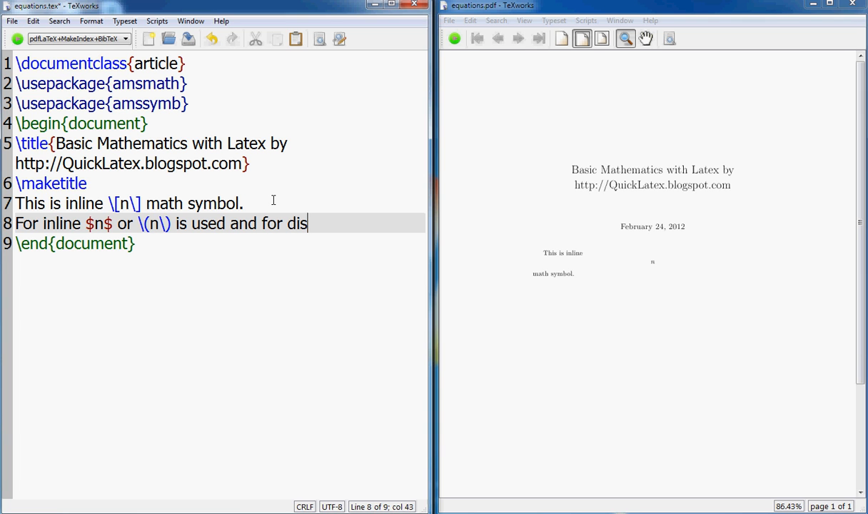
{"action": "type", "text": "played math"}
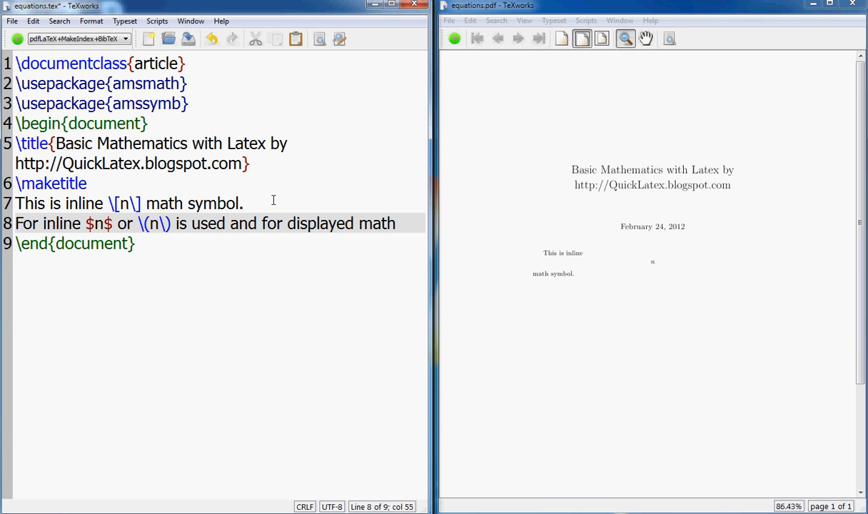
{"action": "type", "text": "we can use"}
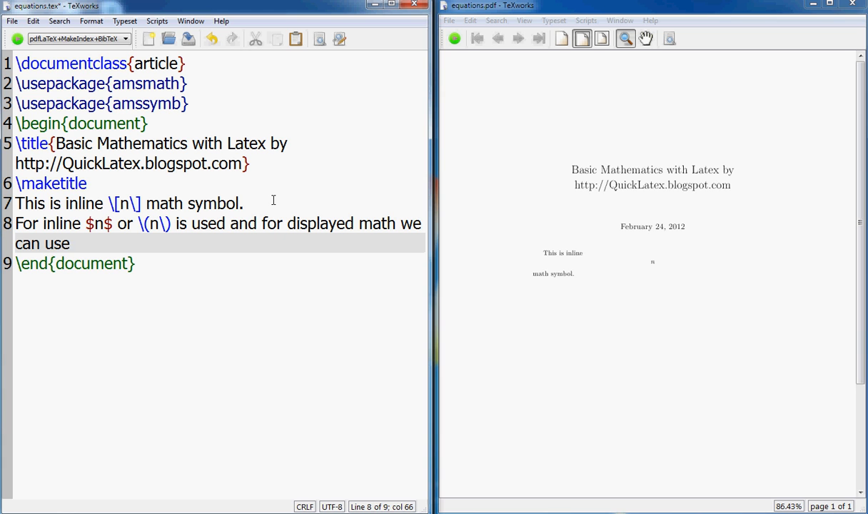
{"action": "type", "text": "$$n$$ o"}
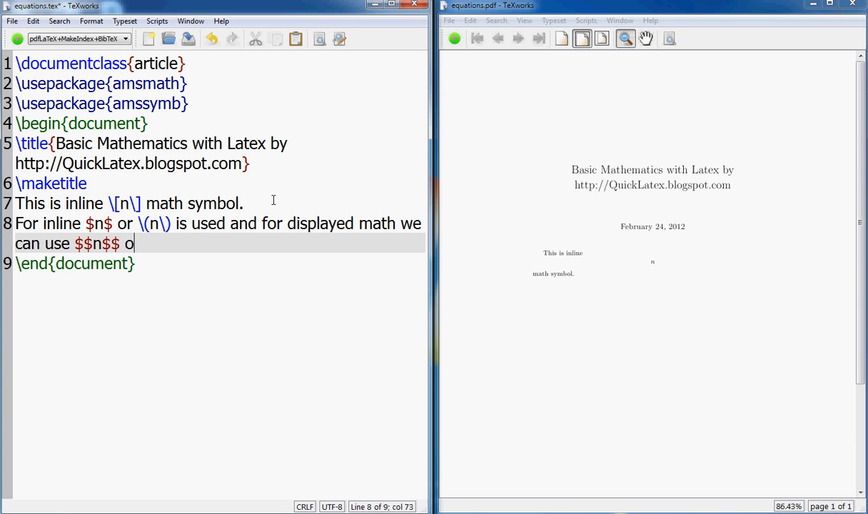
{"action": "type", "text": "r \\["}
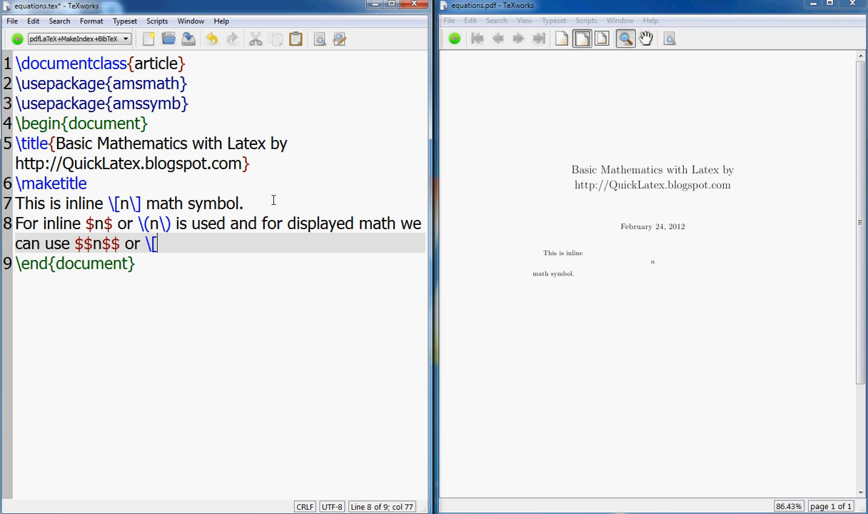
{"action": "type", "text": "n\\]"}
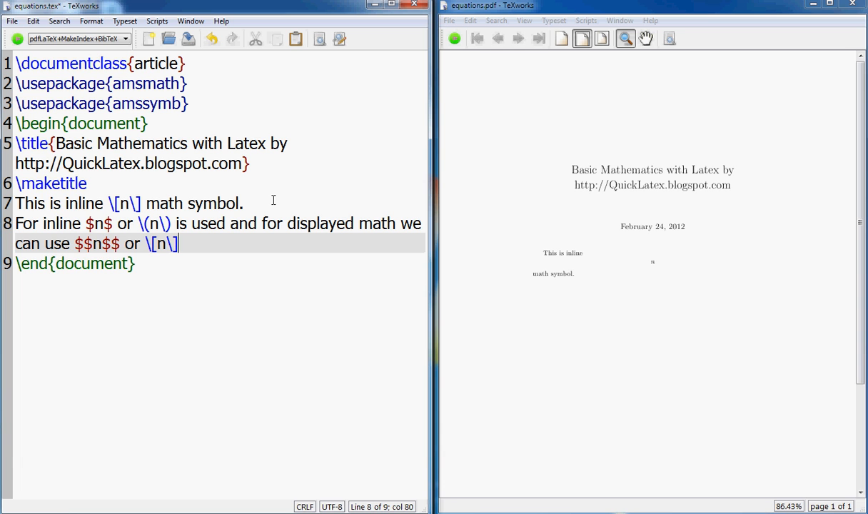
{"action": "type", "text": "."}
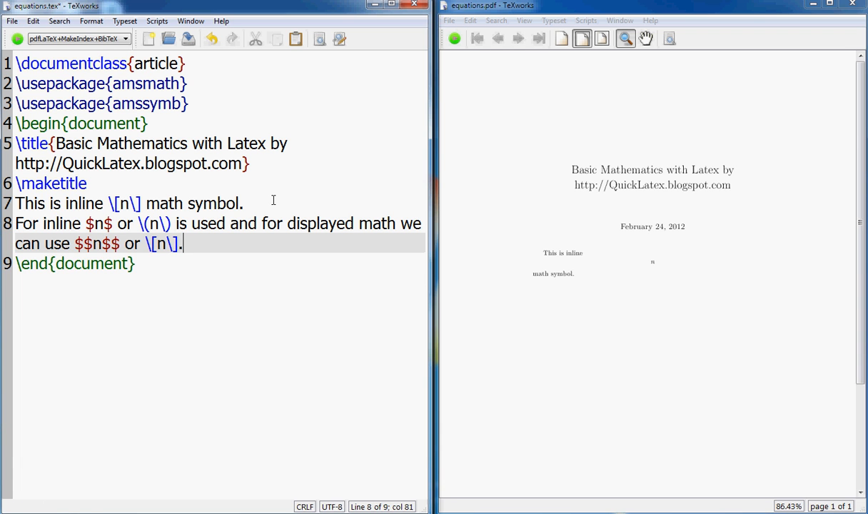
{"action": "left_click", "coordinate": [454, 38]}
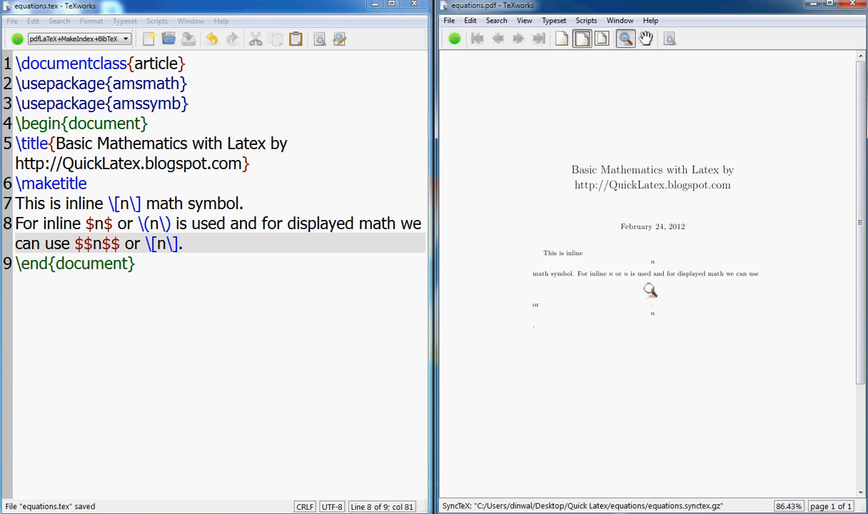
{"action": "mouse_move", "coordinate": [570, 321]}
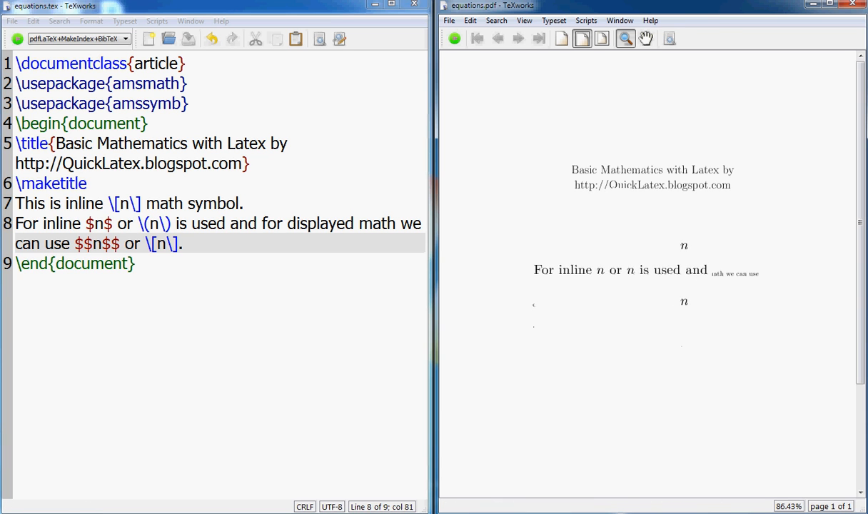
{"action": "left_click", "coordinate": [454, 39]}
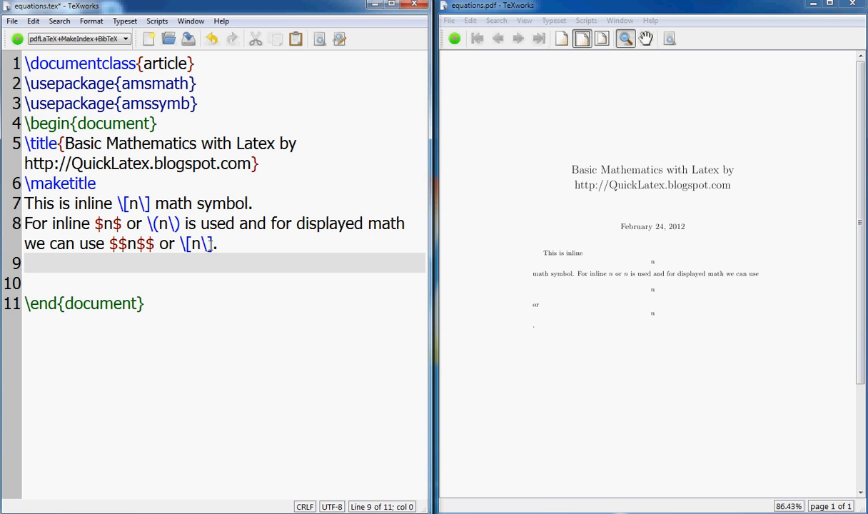
- Add a blank line below line 8 and begin a paragraph with 'We start with'
{"action": "left_click", "coordinate": [25, 262]}
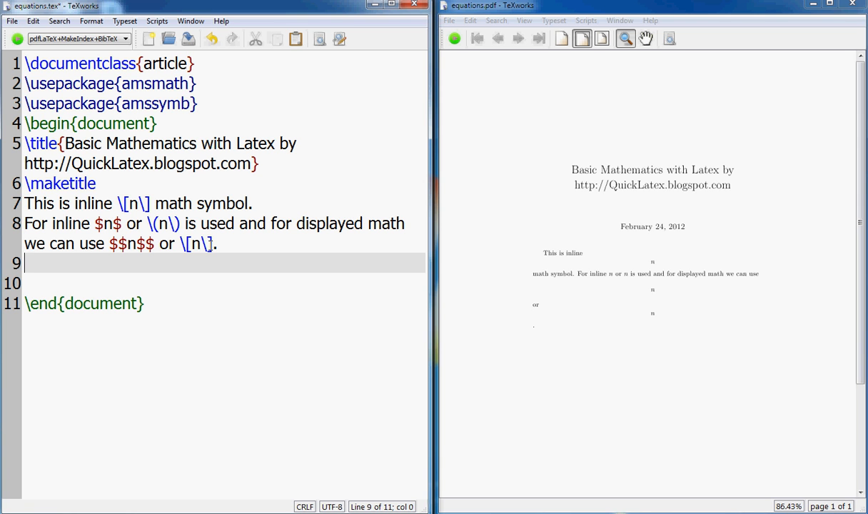
{"action": "key", "text": "Return"}
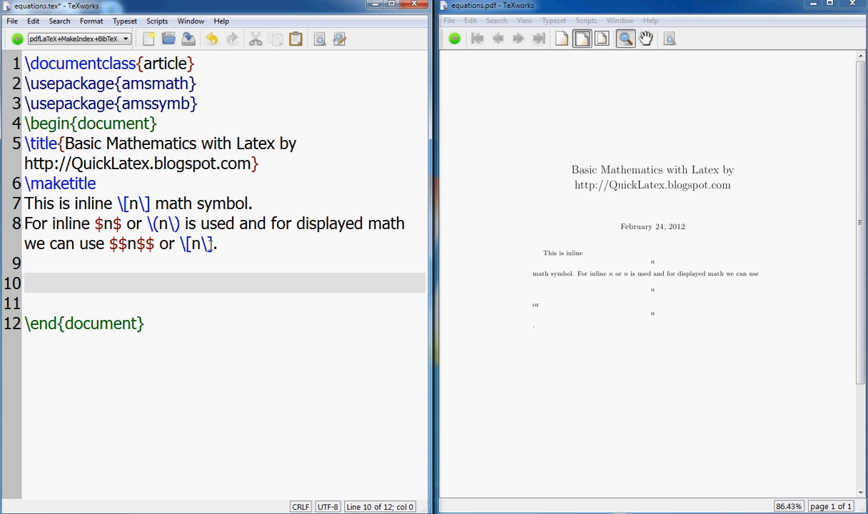
{"action": "type", "text": "We start with"}
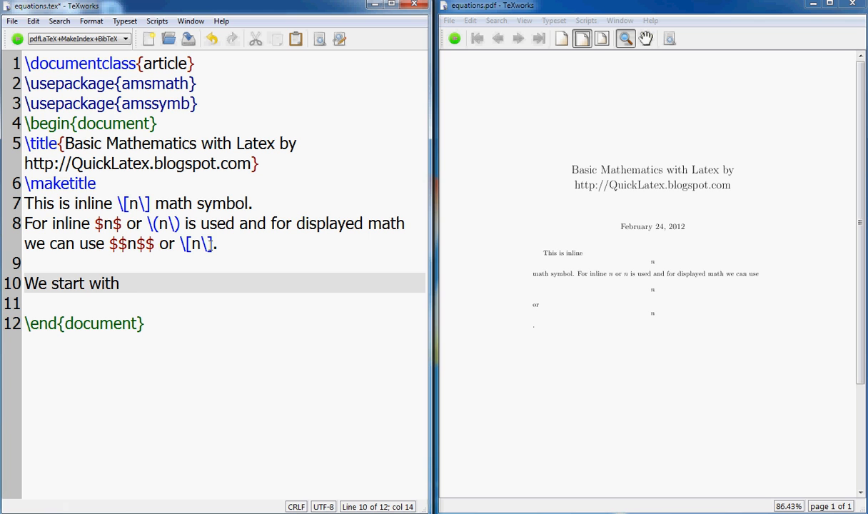
- Complete line 10: '$n$ elements and we continue to divide them in half leaving $n/2$ elements.' and typeset
{"action": "type", "text": "$n$ elements"}
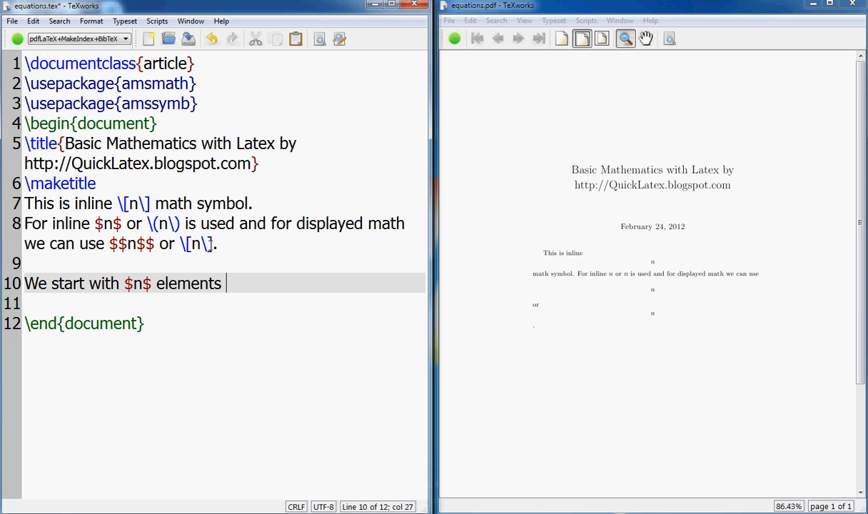
{"action": "type", "text": "and we con"}
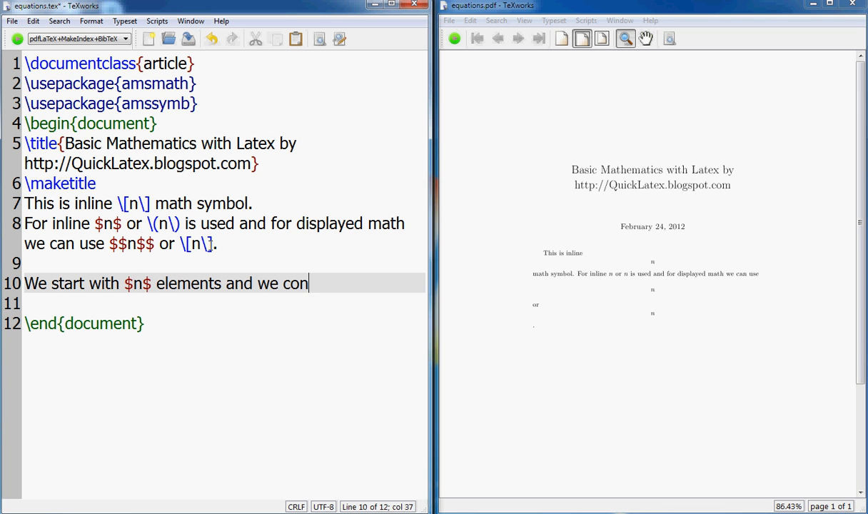
{"action": "type", "text": "tinue"}
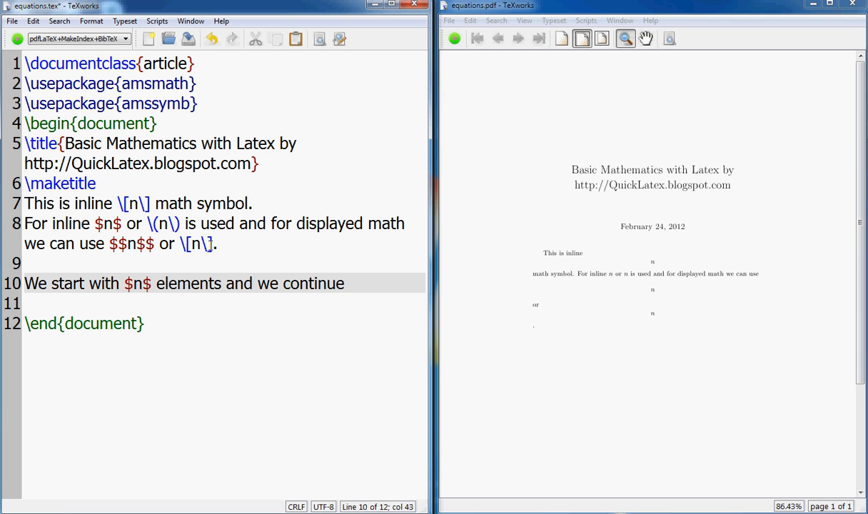
{"action": "type", "text": "to divide t"}
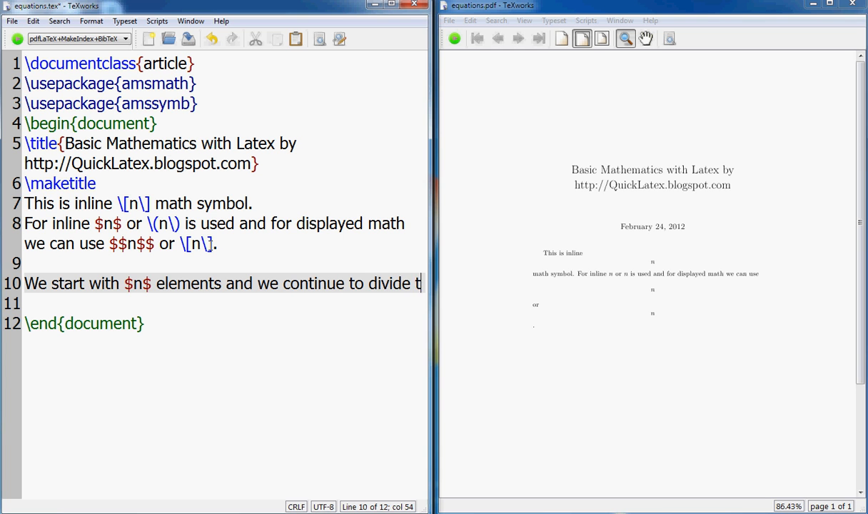
{"action": "type", "text": "hem in half"}
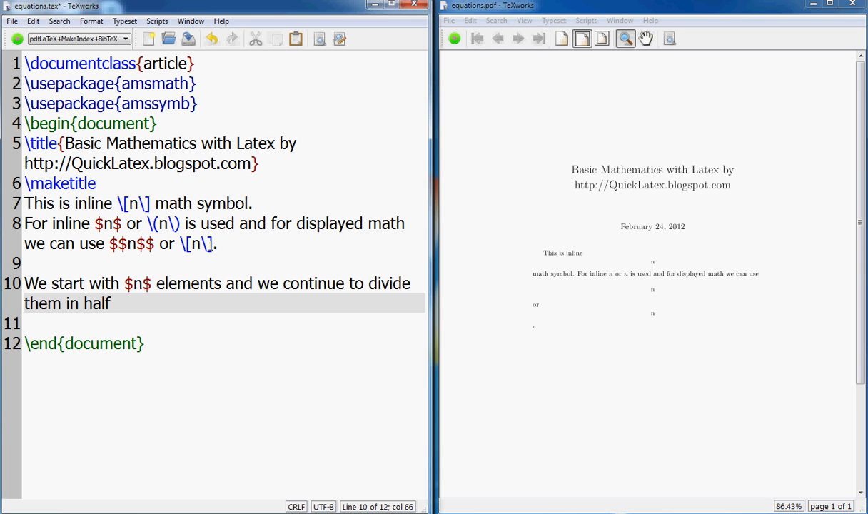
{"action": "type", "text": "leaving $"}
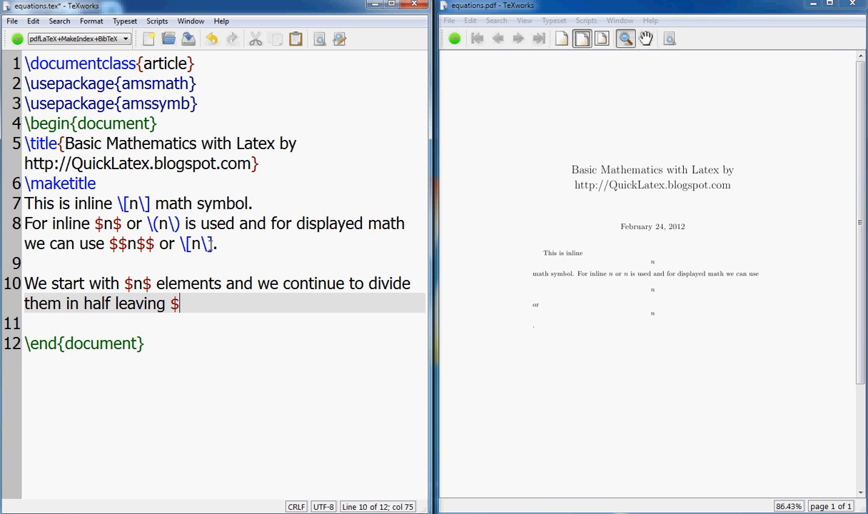
{"action": "type", "text": "n/2$"}
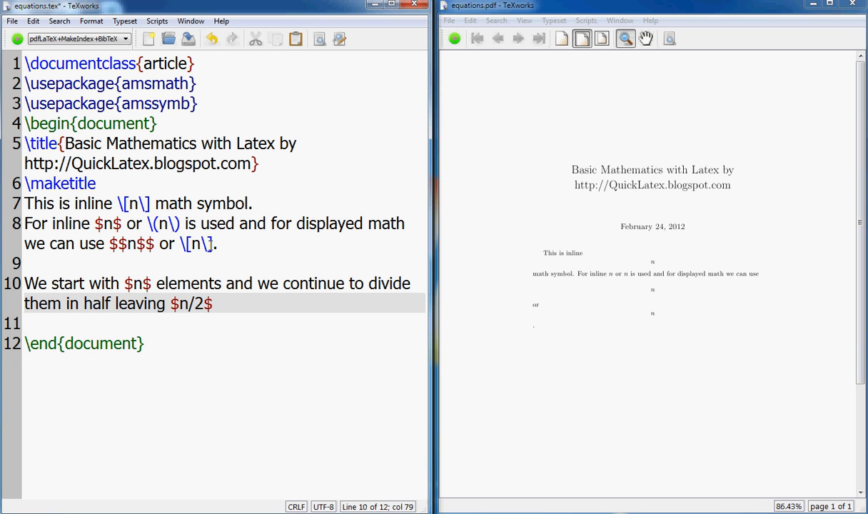
{"action": "type", "text": "elements."}
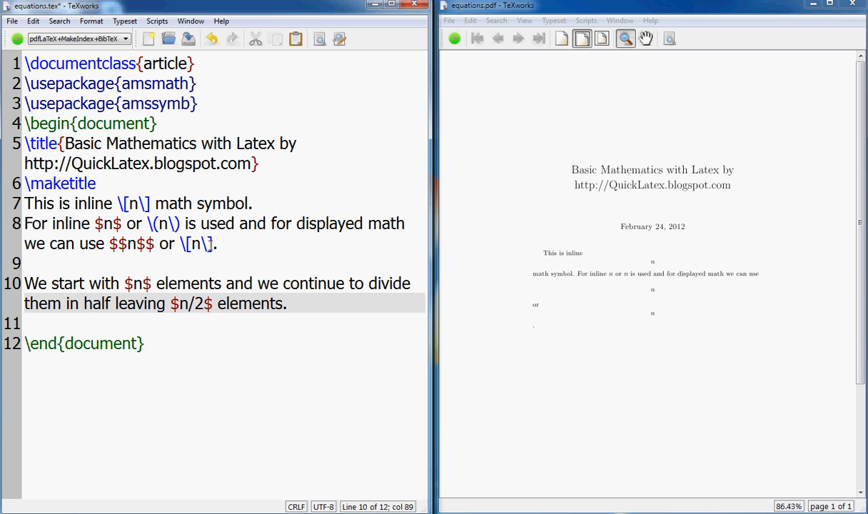
{"action": "left_click", "coordinate": [454, 39]}
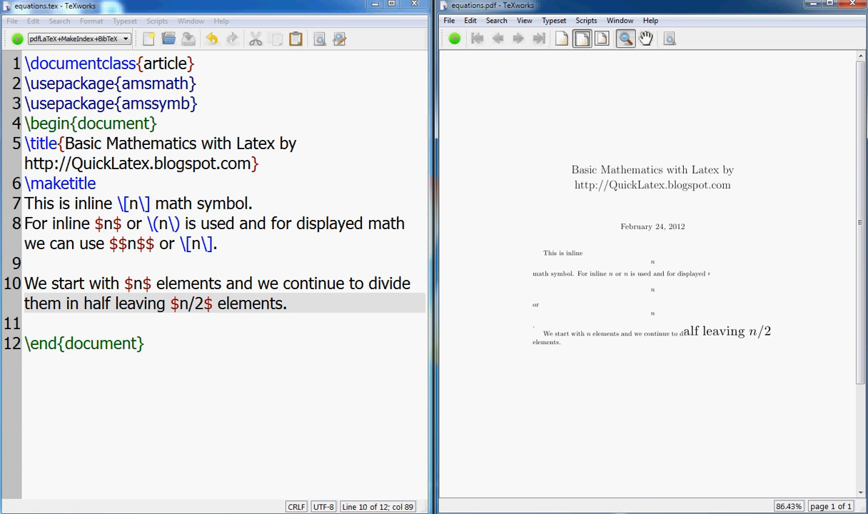
{"action": "left_click", "coordinate": [454, 37]}
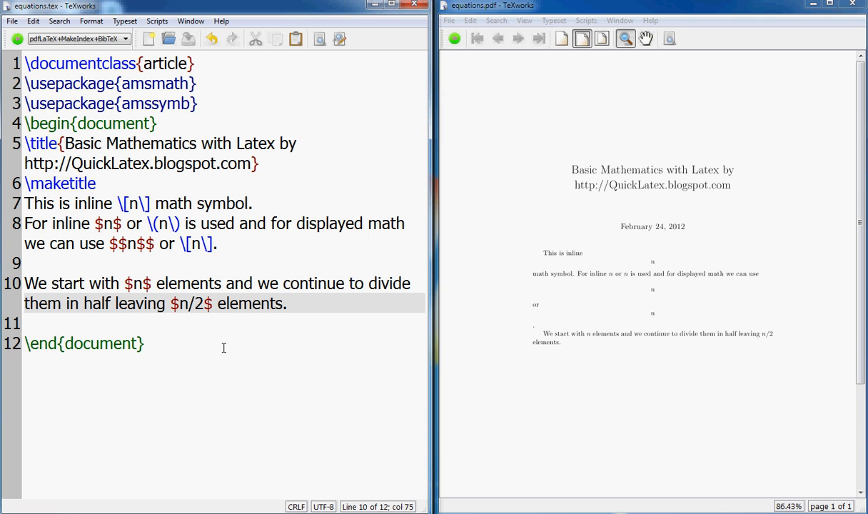
- Rewrite n/2 as \frac{n}{2}, then add a blank line before \end{document}
{"action": "type", "text": "\\"}
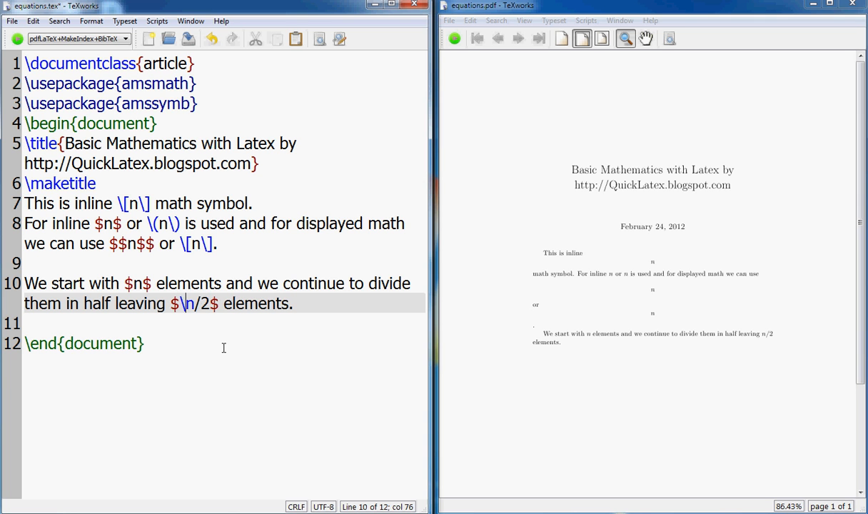
{"action": "type", "text": "\\frac{"}
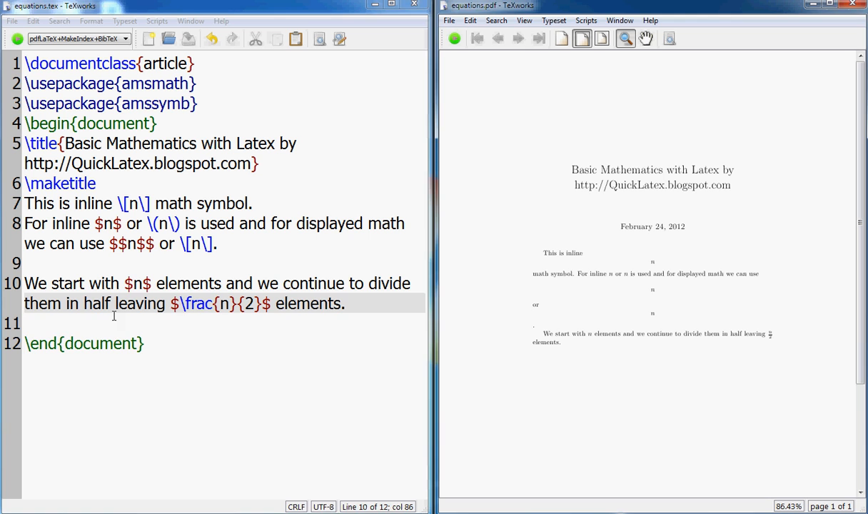
{"action": "key", "text": "Return"}
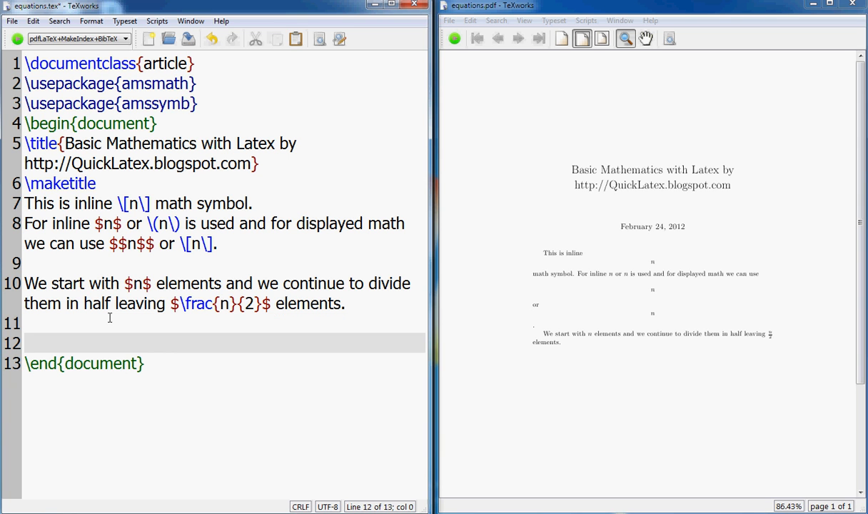
- Type 'The power can be written using ^ symbol, for instance' on line 12
{"action": "type", "text": "The"}
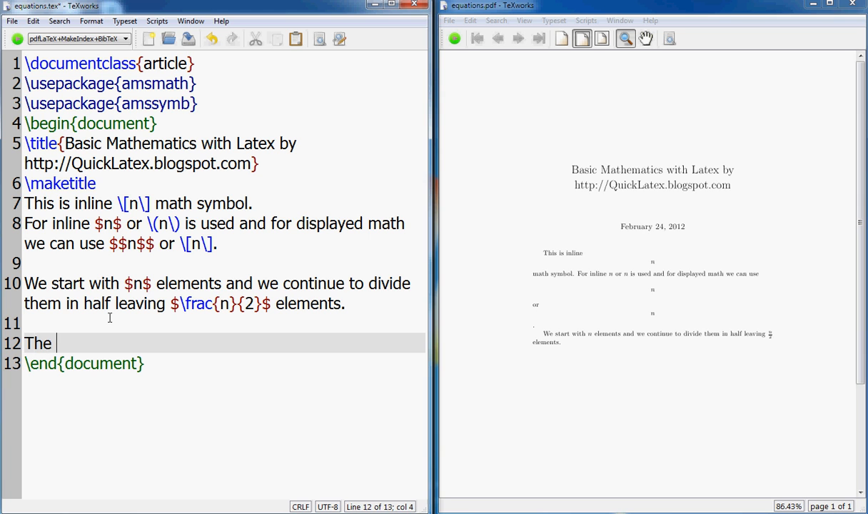
{"action": "type", "text": "power ca"}
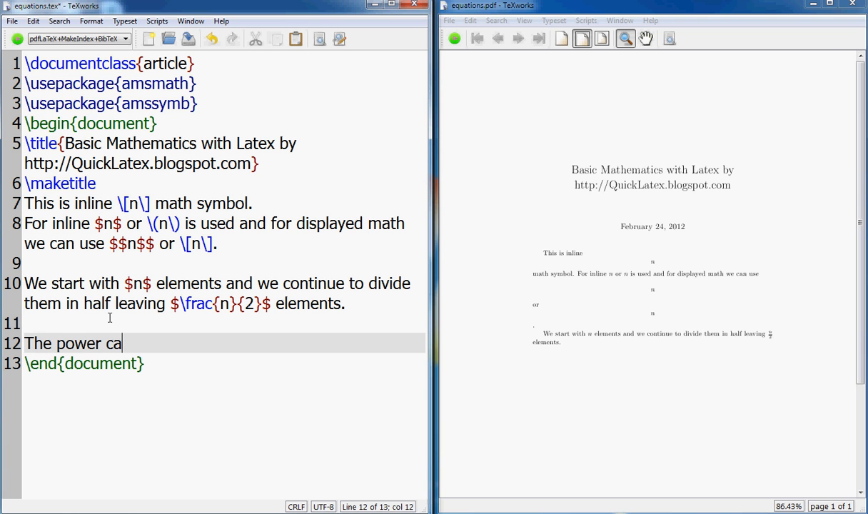
{"action": "type", "text": "n"}
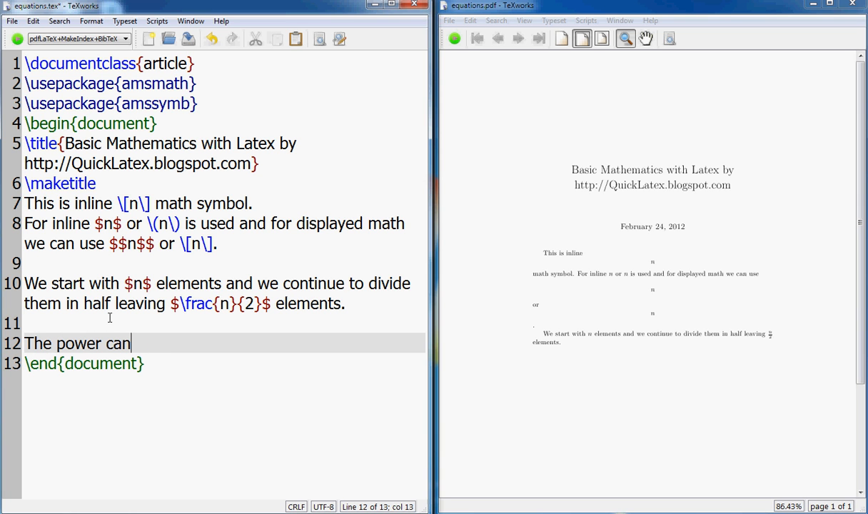
{"action": "type", "text": "be writ"}
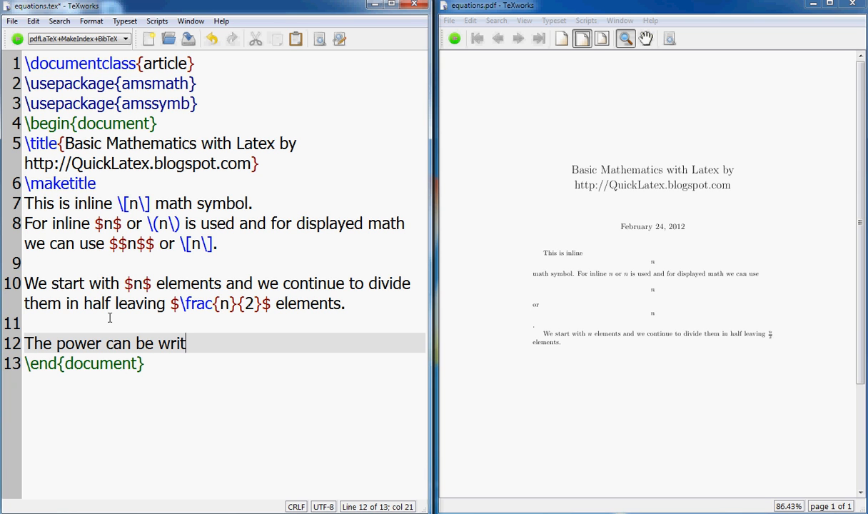
{"action": "type", "text": "ten using"}
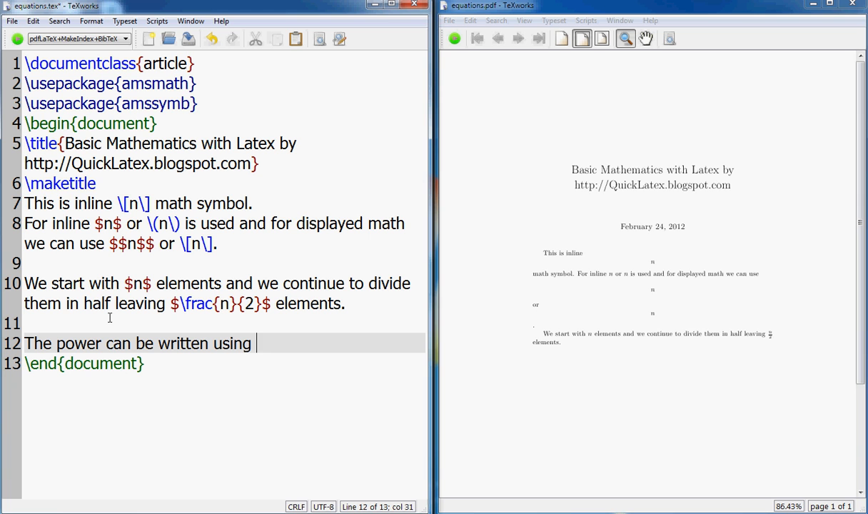
{"action": "type", "text": "^ sy"}
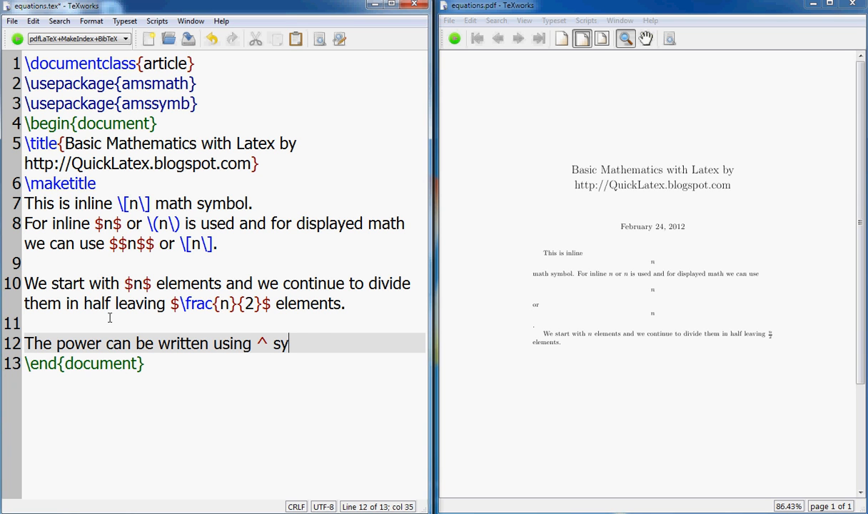
{"action": "type", "text": "mbol, fo"}
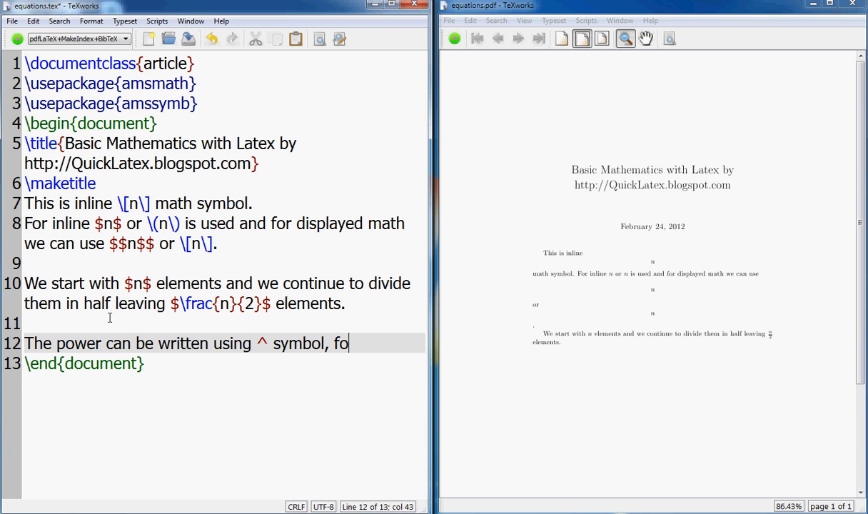
{"action": "type", "text": "r instance"}
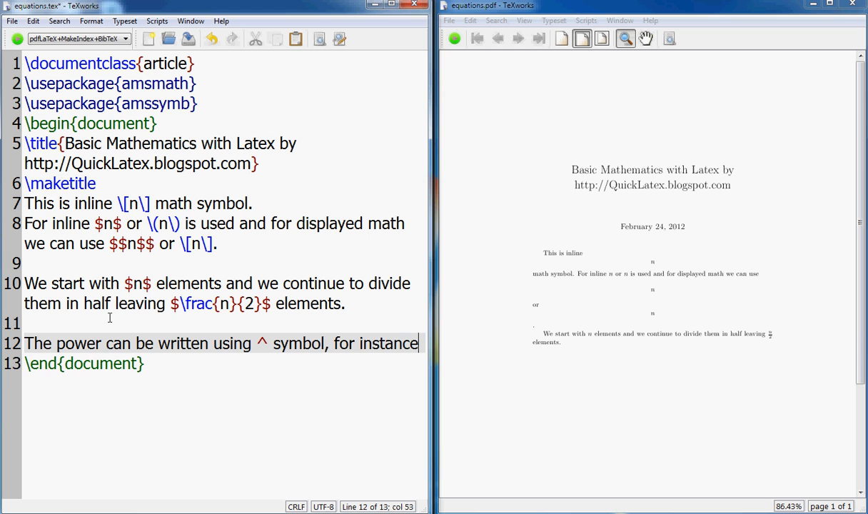
- Add the example '$n^n$ results in n to the power n written nicely.'
{"action": "type", "text": "$n"}
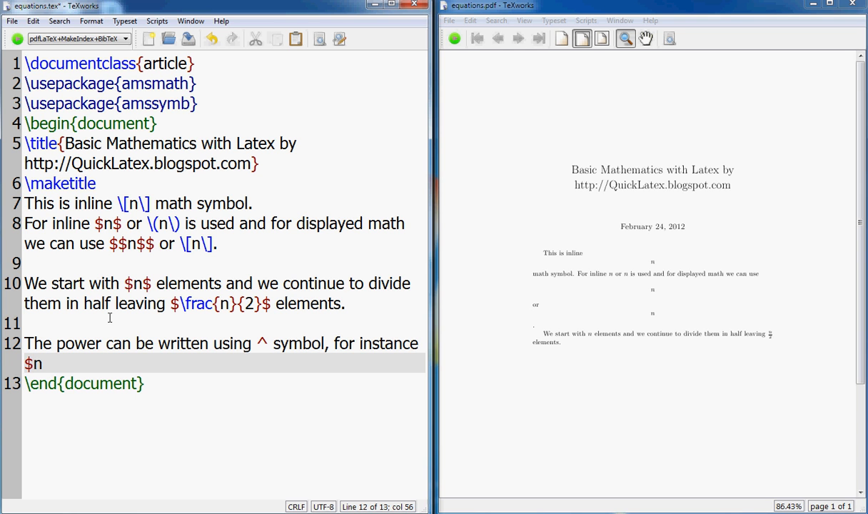
{"action": "type", "text": "^"}
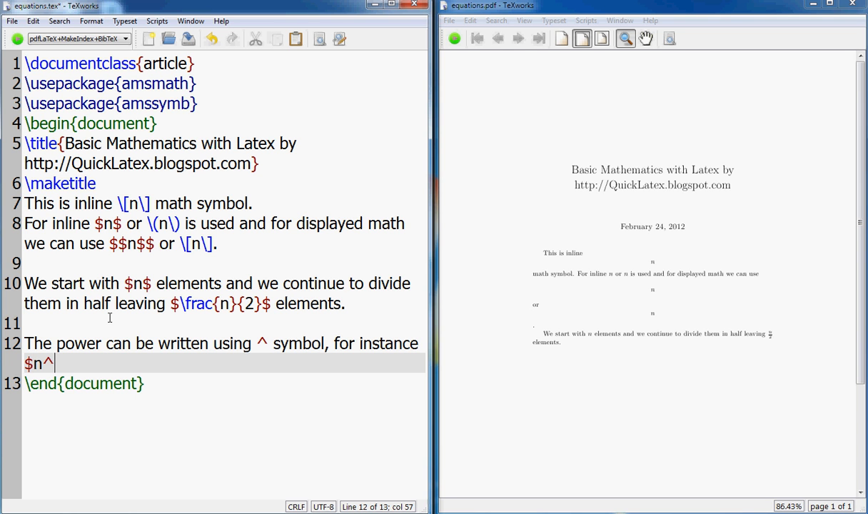
{"action": "type", "text": "n$"}
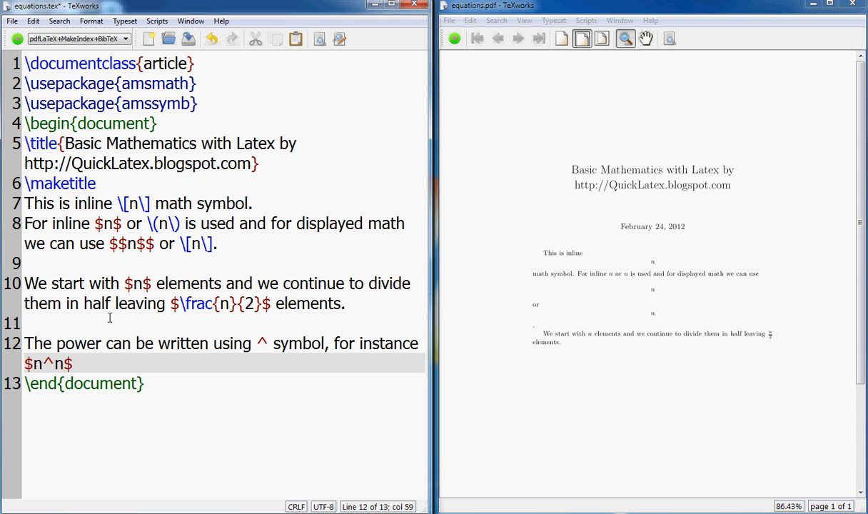
{"action": "type", "text": "results in"}
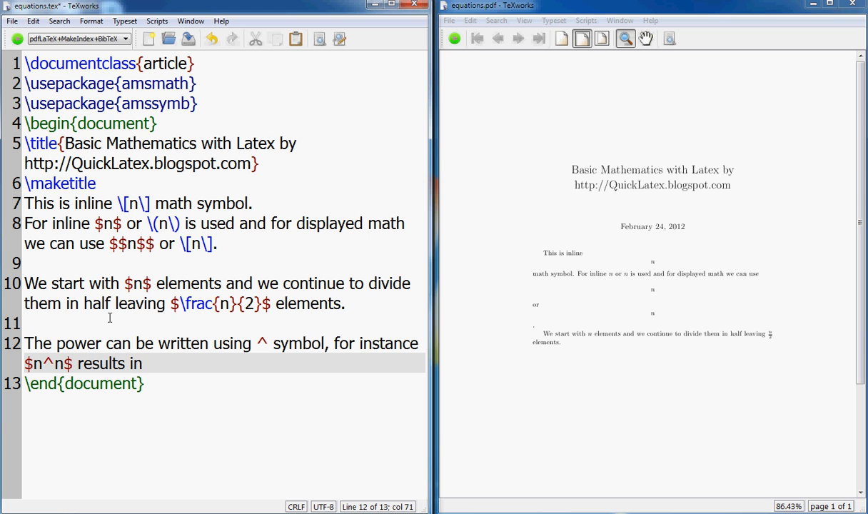
{"action": "type", "text": "n to the powe"}
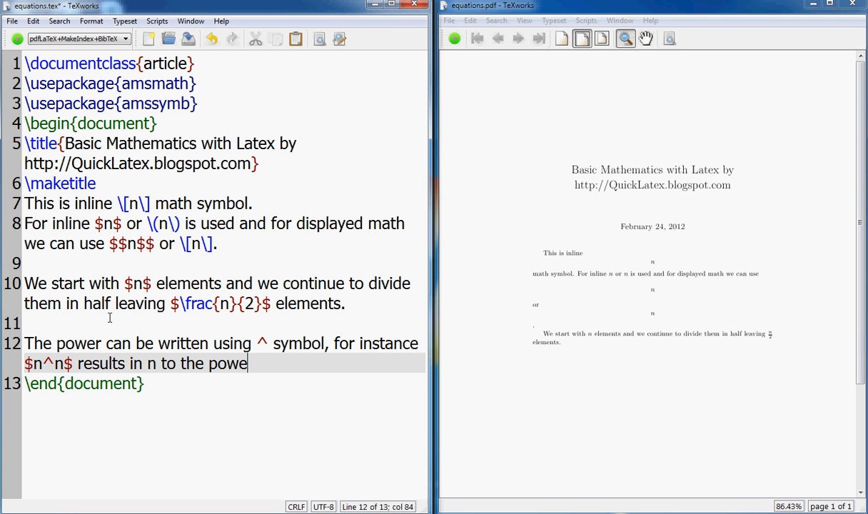
{"action": "type", "text": "n writt"}
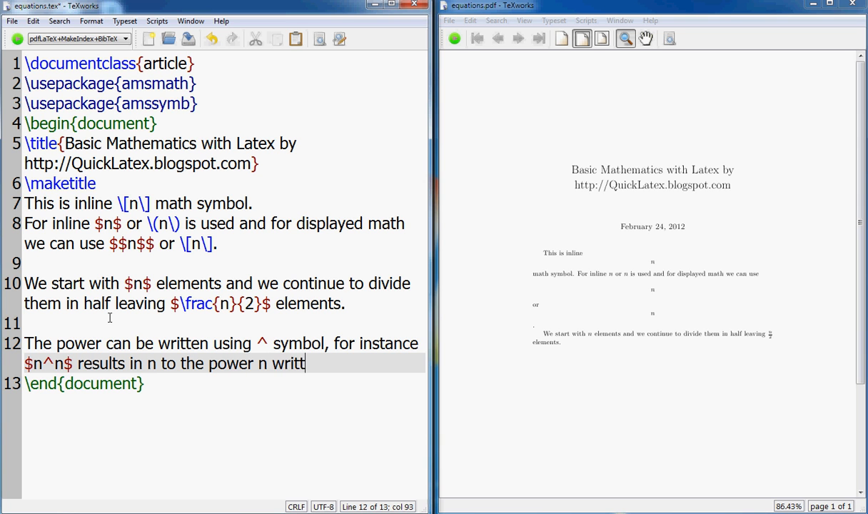
{"action": "type", "text": "en nicely."}
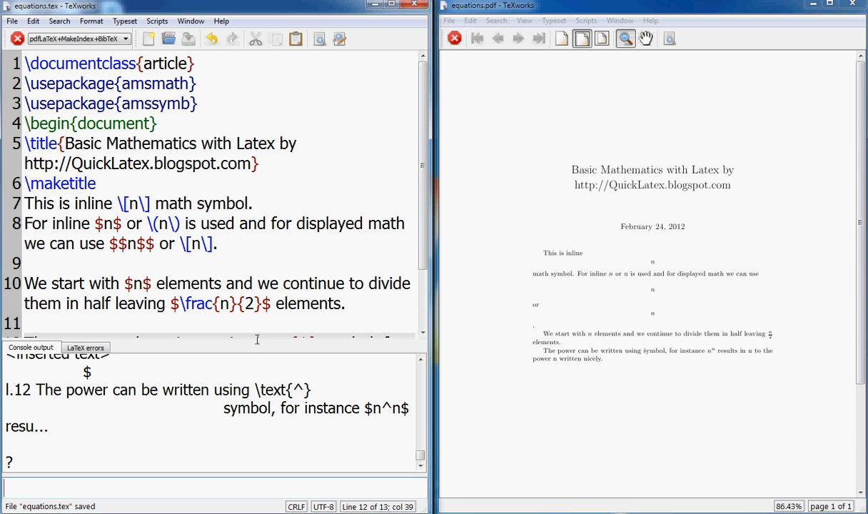
- Save, then replace the bare ^ on line 12 with the word 'caret'
{"action": "left_click", "coordinate": [36, 322]}
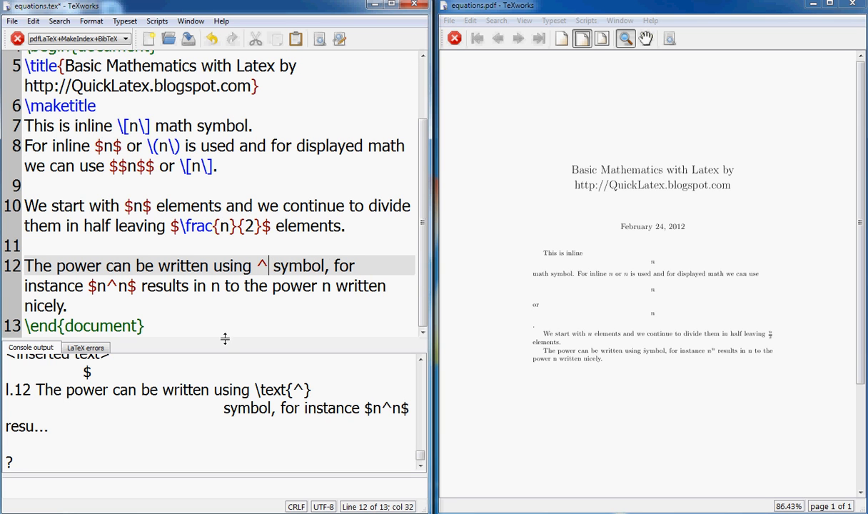
{"action": "key", "text": "ctrl+s"}
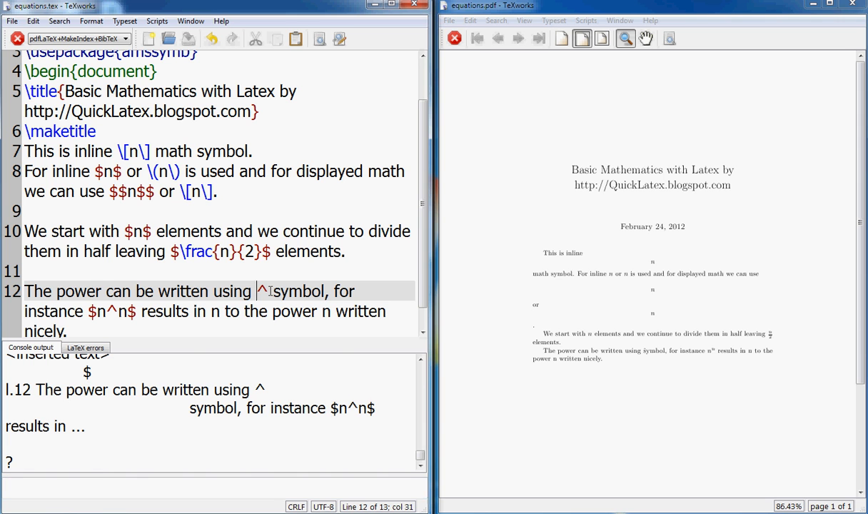
{"action": "key", "text": "Backspace"}
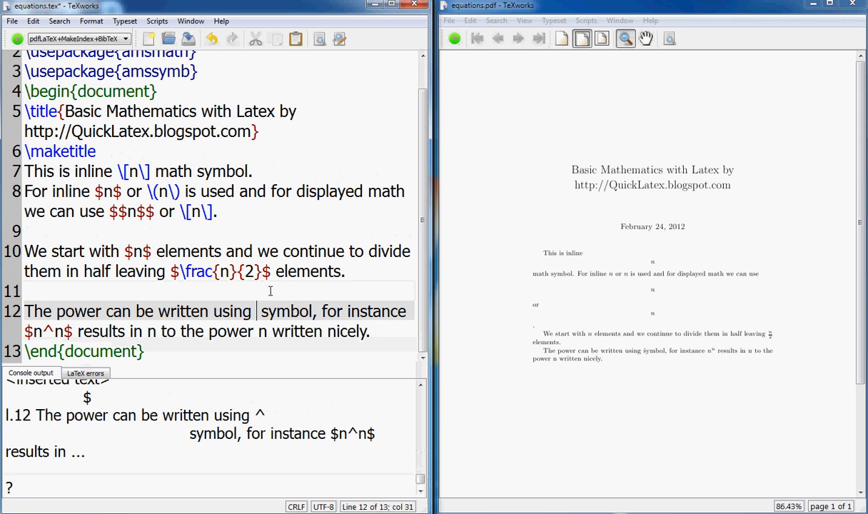
{"action": "type", "text": "caret"}
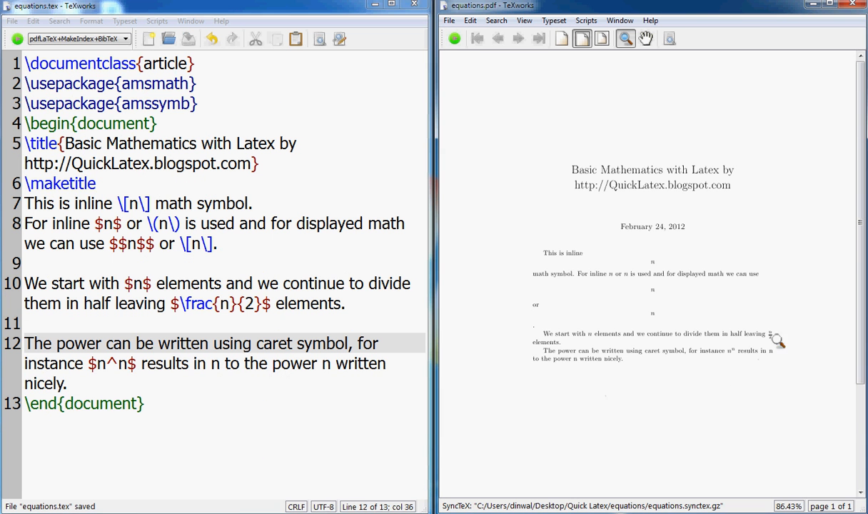
{"action": "mouse_move", "coordinate": [736, 350]}
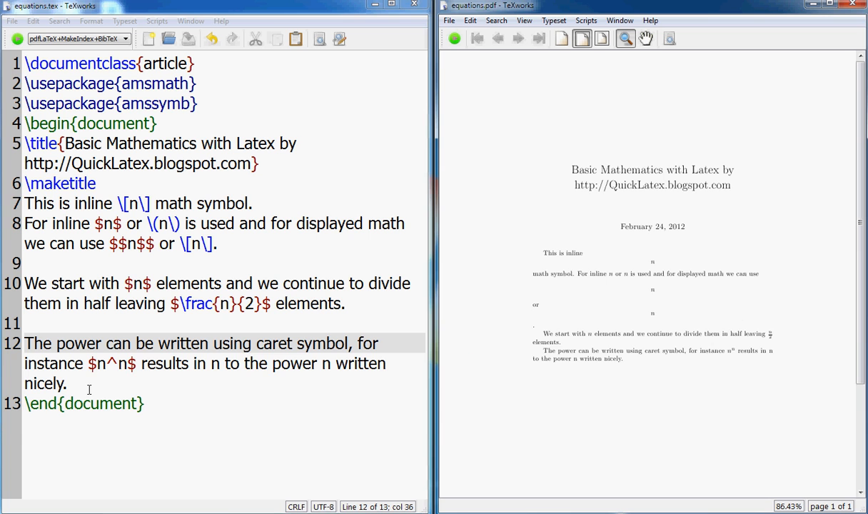
- Add blank lines after the power sentence
{"action": "key", "text": "Return"}
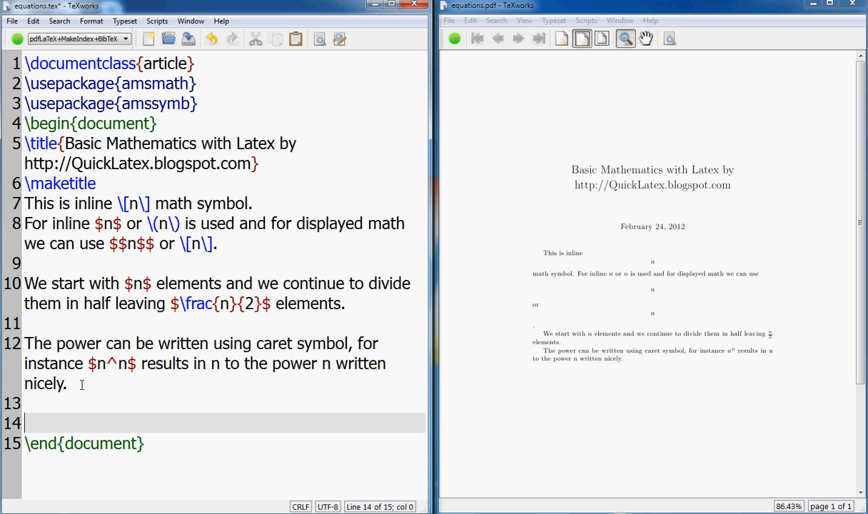
- Type 'The indices could be written using underscore, for instance' as a new paragraph
{"action": "type", "text": "The indic"}
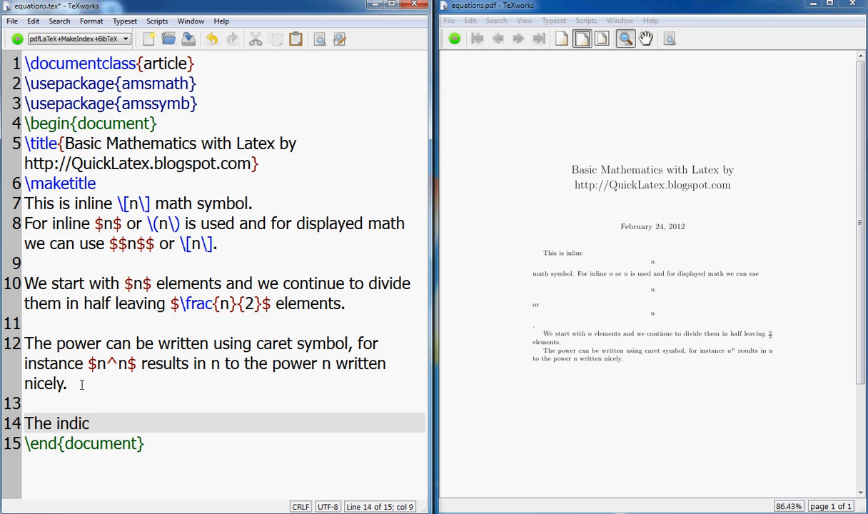
{"action": "type", "text": "es could be writteb"}
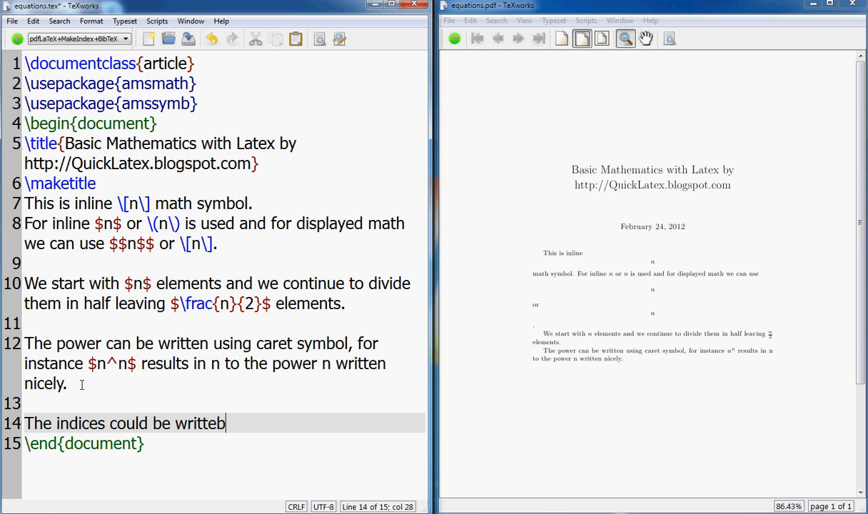
{"action": "type", "text": "n using und"}
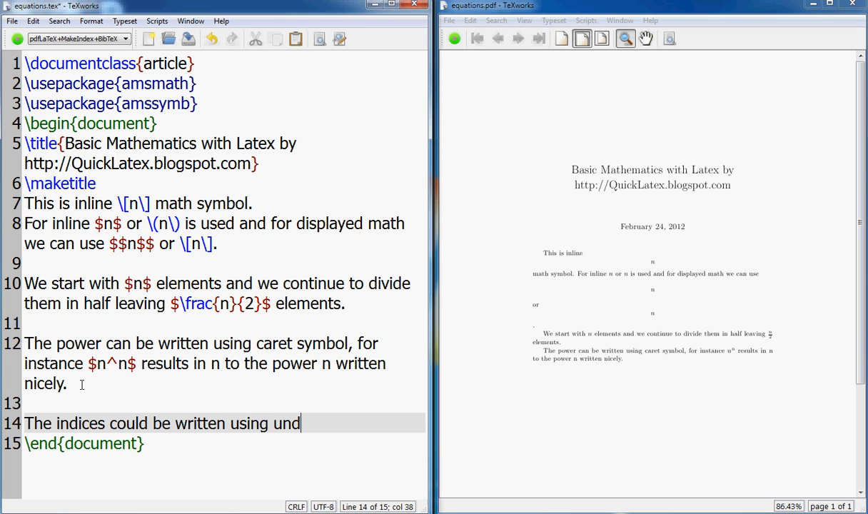
{"action": "type", "text": "erscore, f"}
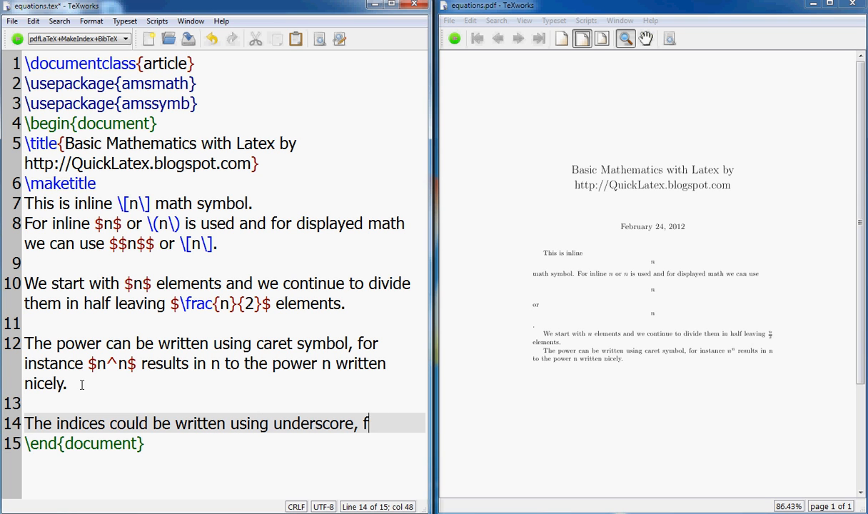
{"action": "type", "text": "or ins"}
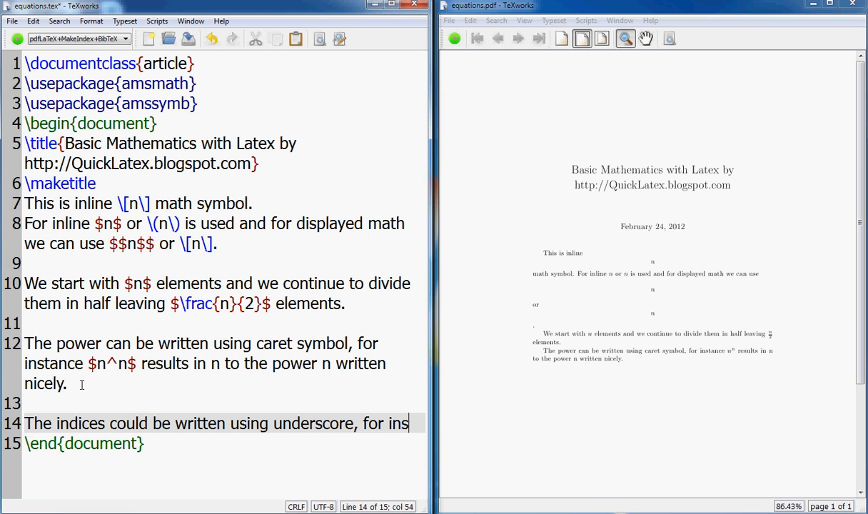
{"action": "type", "text": "tance $"}
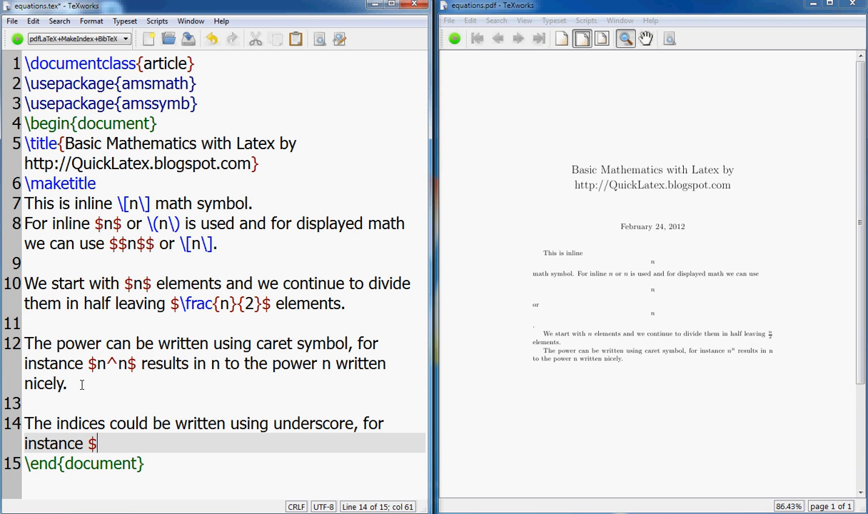
- Add '$n_i$ makes i index of n.' and start a new line
{"action": "type", "text": "n_i$"}
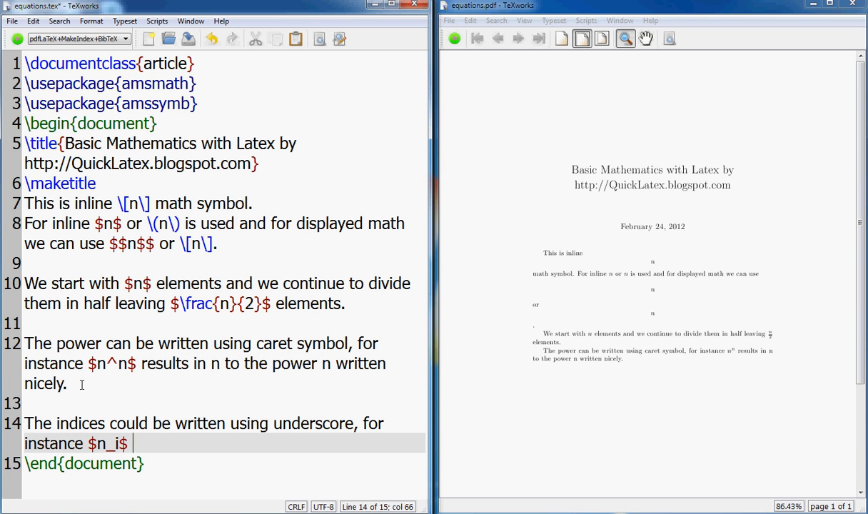
{"action": "type", "text": "d"}
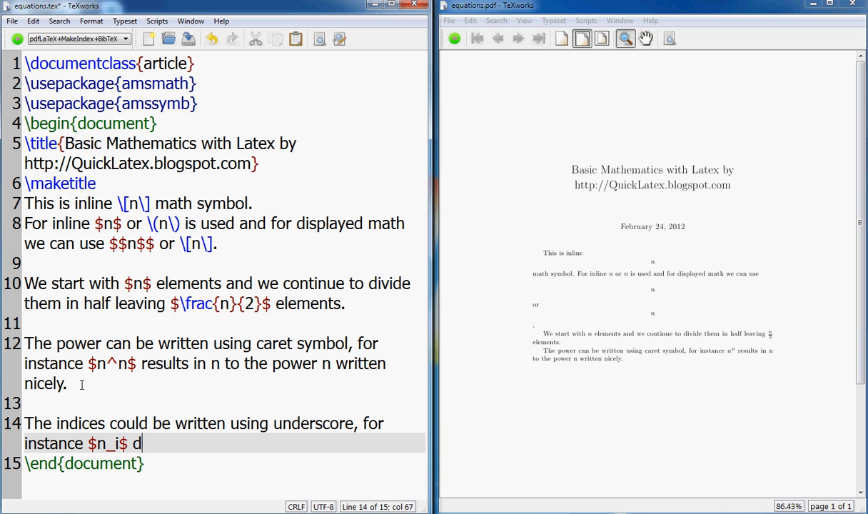
{"action": "type", "text": "oe"}
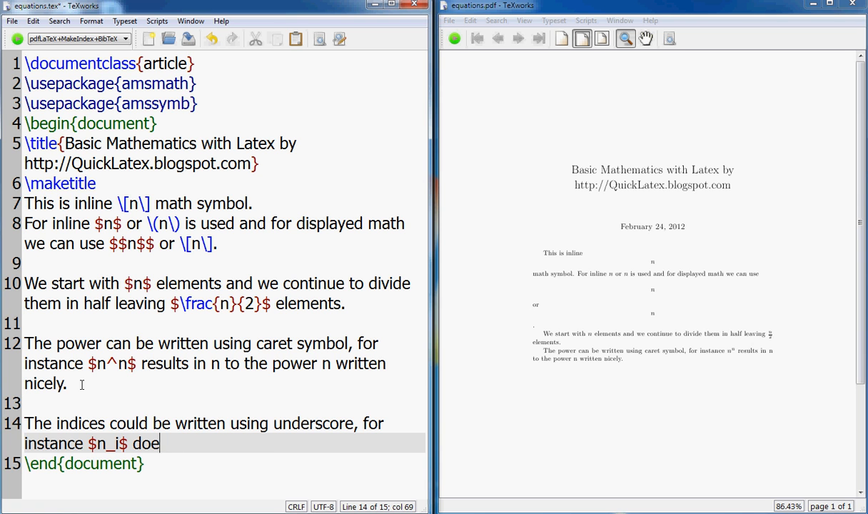
{"action": "type", "text": "makes i an i"}
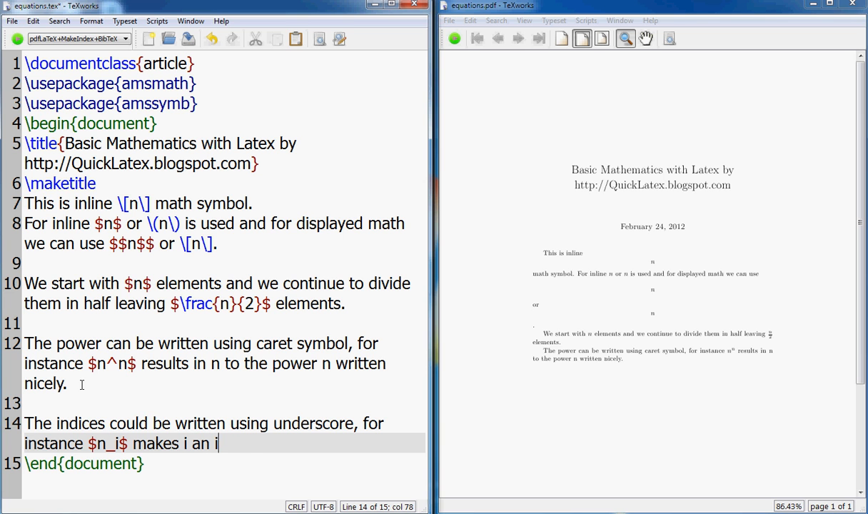
{"action": "type", "text": "ndex of n."}
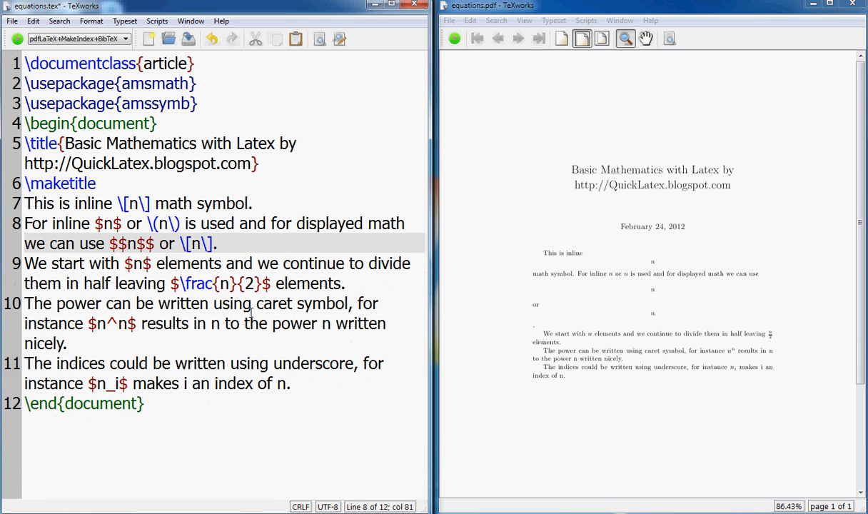
{"action": "key", "text": "Return"}
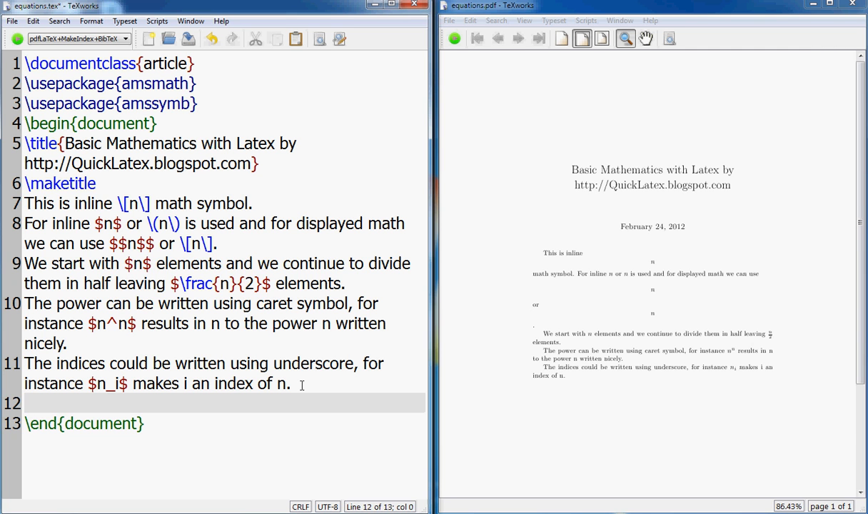
- Copy $\frac{n}{2}$ to a new line, wrap it as $(\frac{n}{2})$, and typeset
{"action": "type", "text": "$"}
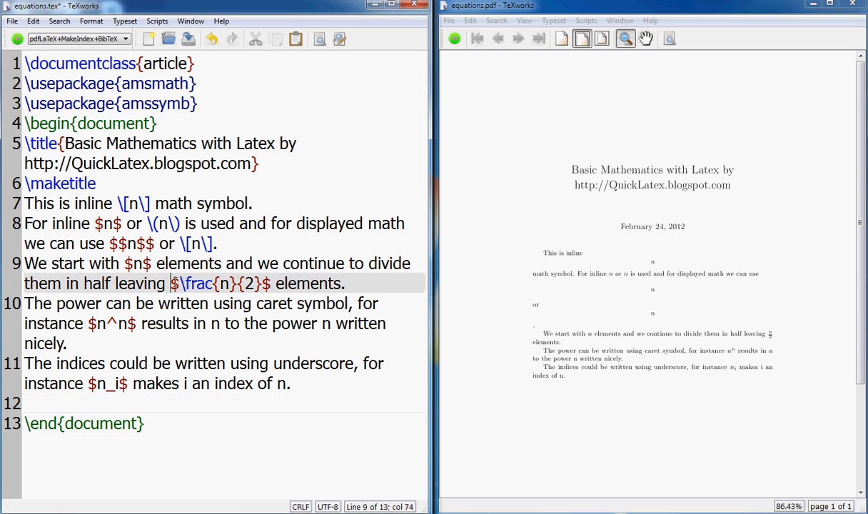
{"action": "double_click", "coordinate": [214, 283]}
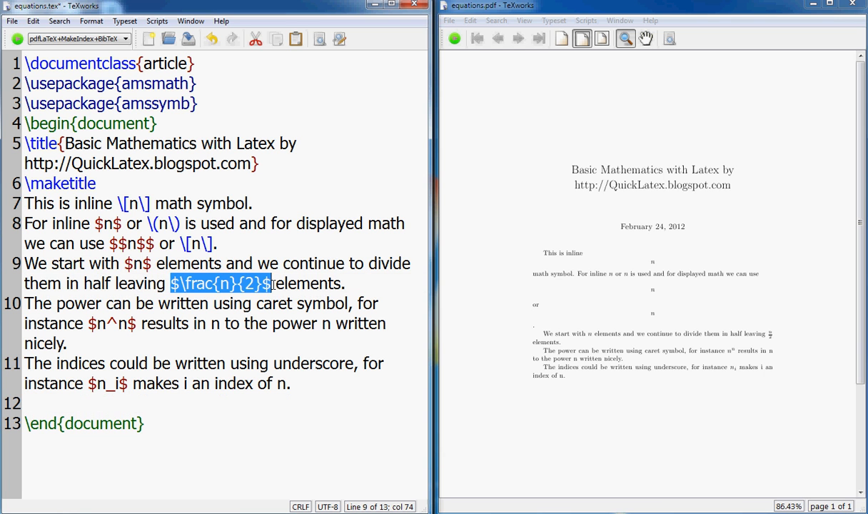
{"action": "left_click", "coordinate": [270, 283]}
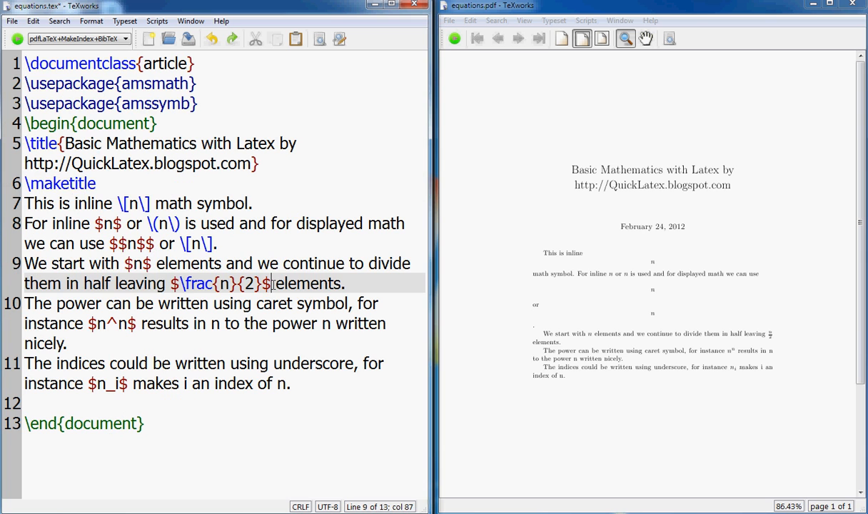
{"action": "double_click", "coordinate": [220, 284]}
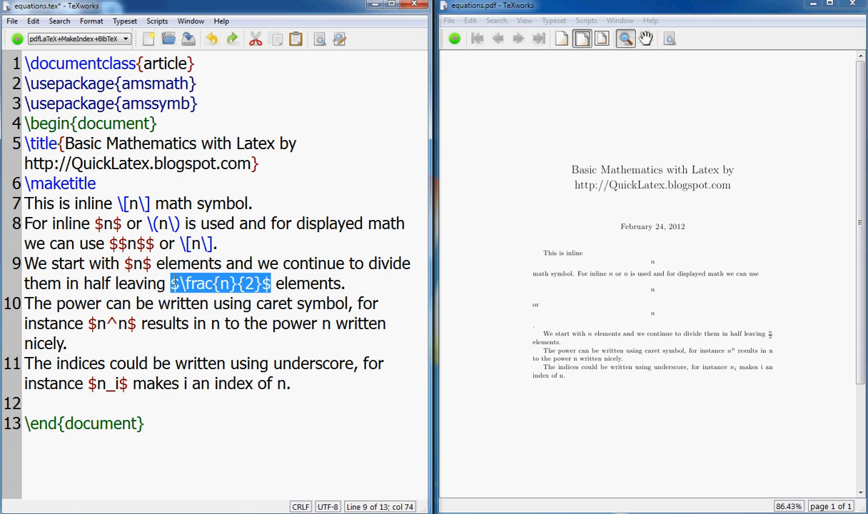
{"action": "mouse_move", "coordinate": [70, 405]}
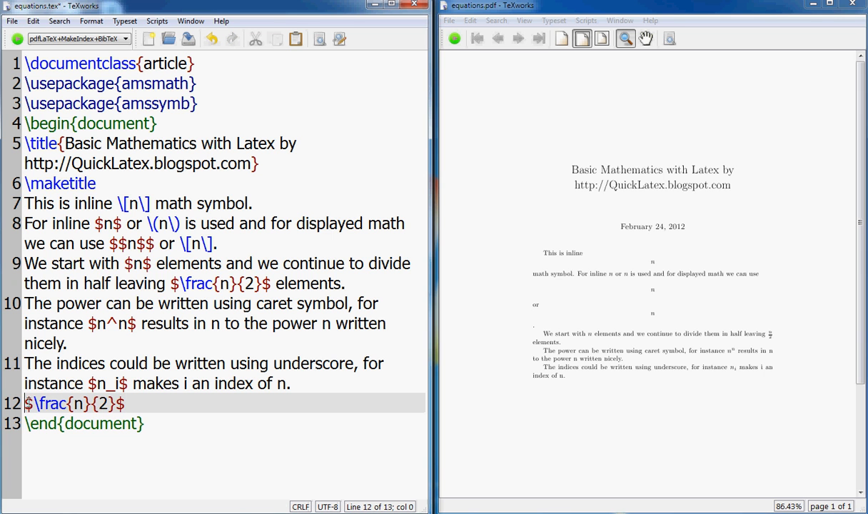
{"action": "key", "text": "Return"}
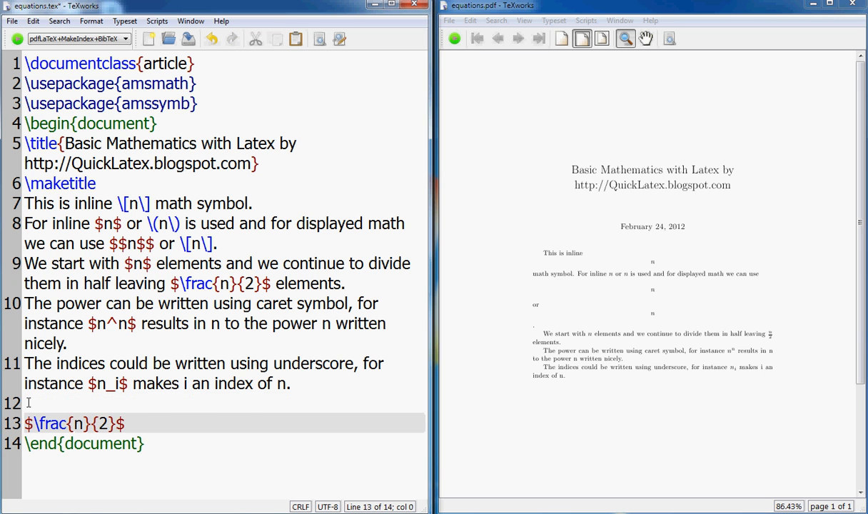
{"action": "left_click", "coordinate": [454, 38]}
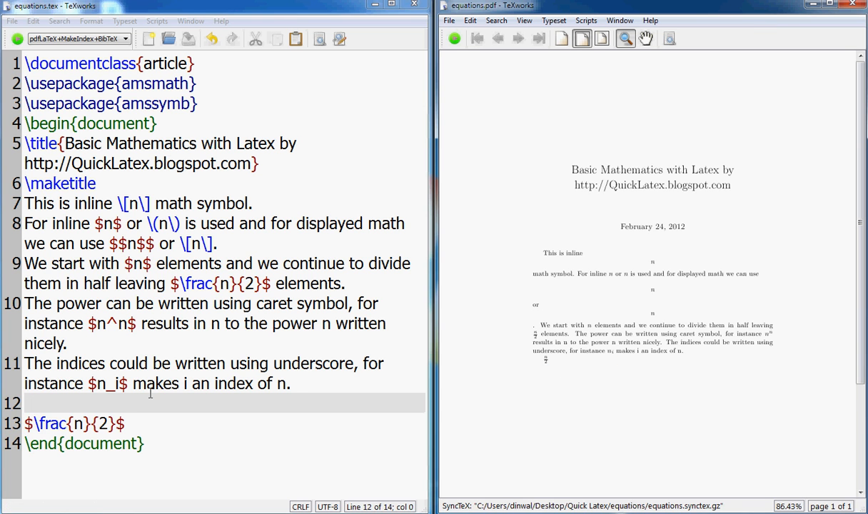
{"action": "type", "text": "("}
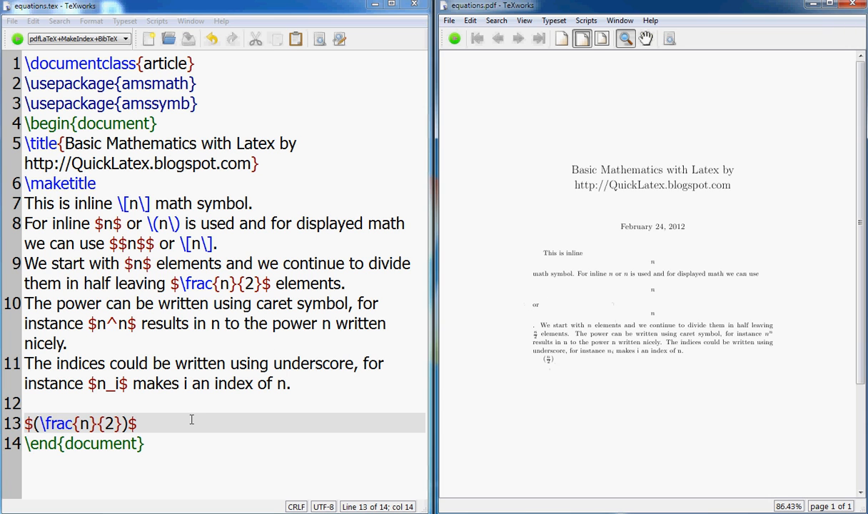
{"action": "key", "text": "Return"}
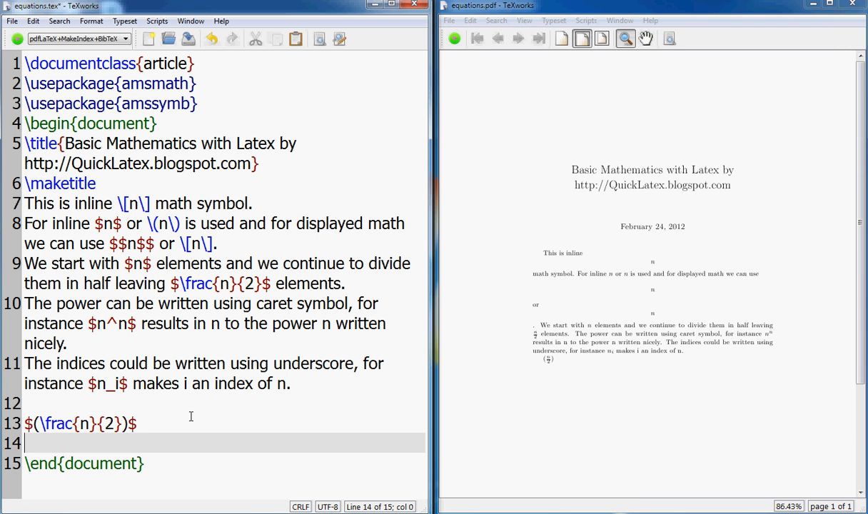
- Add $\left( \frac{n}{2} \right)$ on the next line and start a new line
{"action": "type", "text": "$\\frac{n}{2}$"}
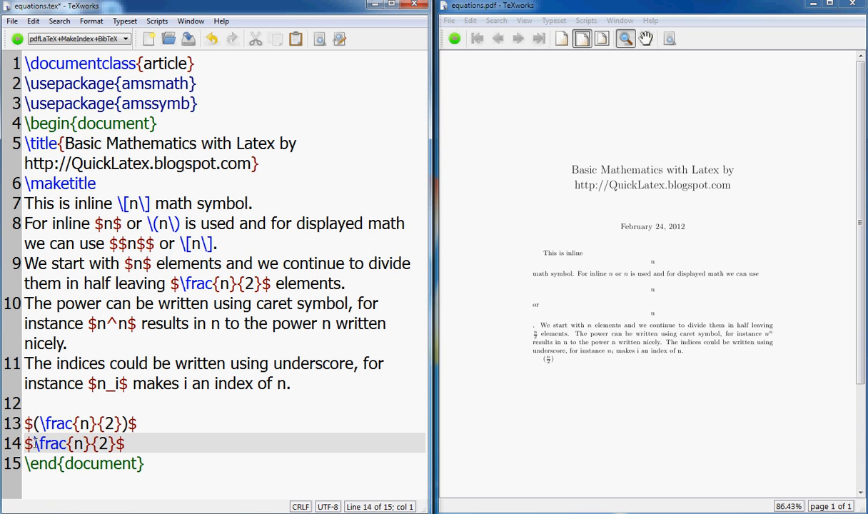
{"action": "type", "text": "le"}
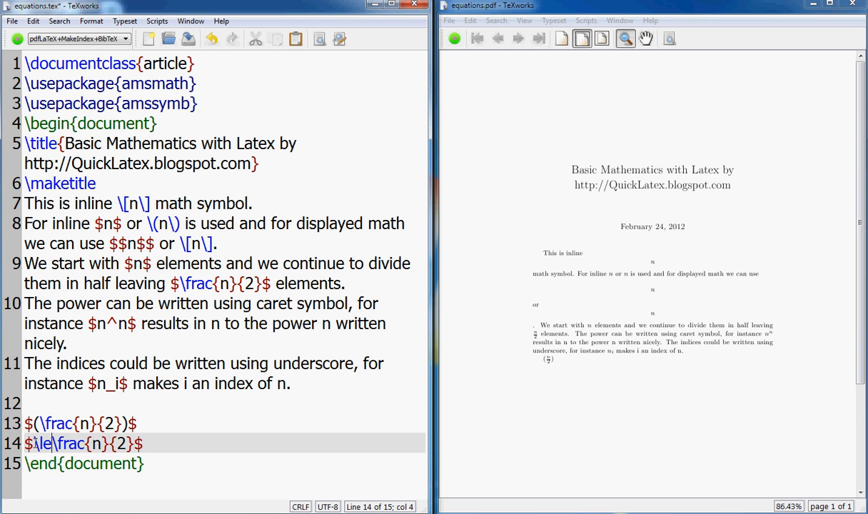
{"action": "type", "text": "left("}
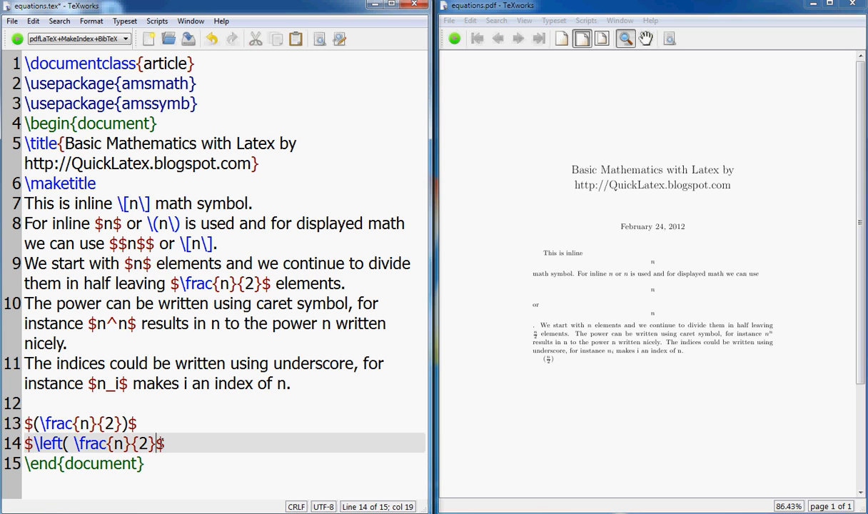
{"action": "type", "text": "\\right"}
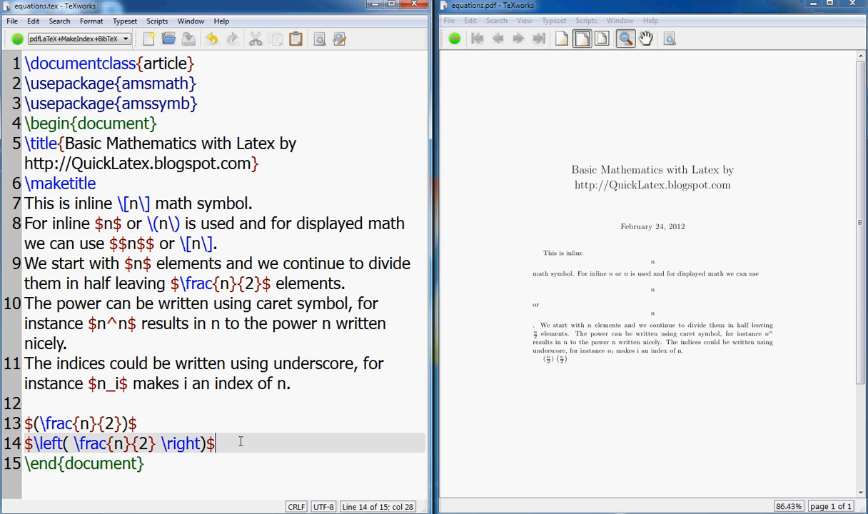
{"action": "key", "text": "Return"}
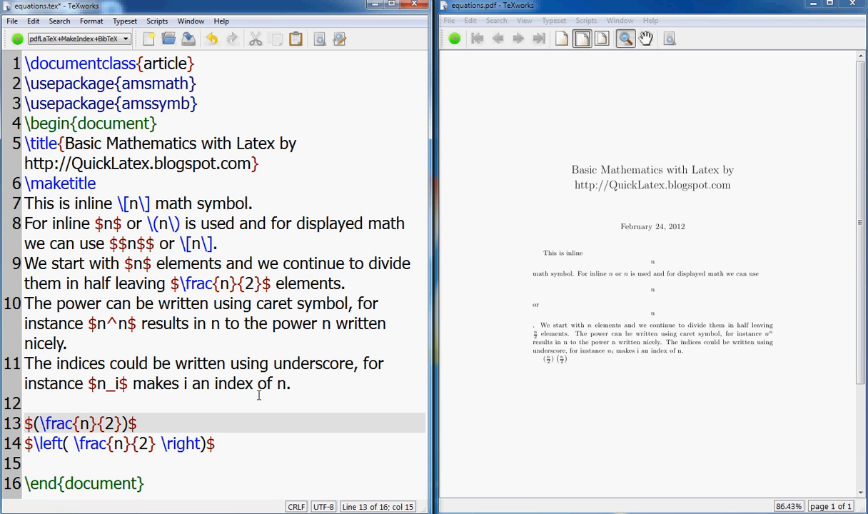
- Add a line break after line 15 and place dollar signs on lines 17 and 18
{"action": "type", "text": "\\\\"}
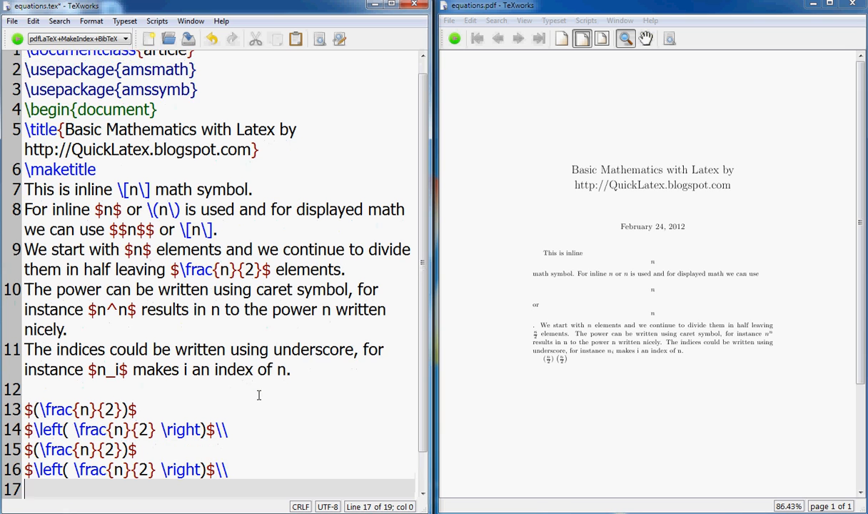
{"action": "scroll", "scroll_direction": "down", "scroll_amount": 3}
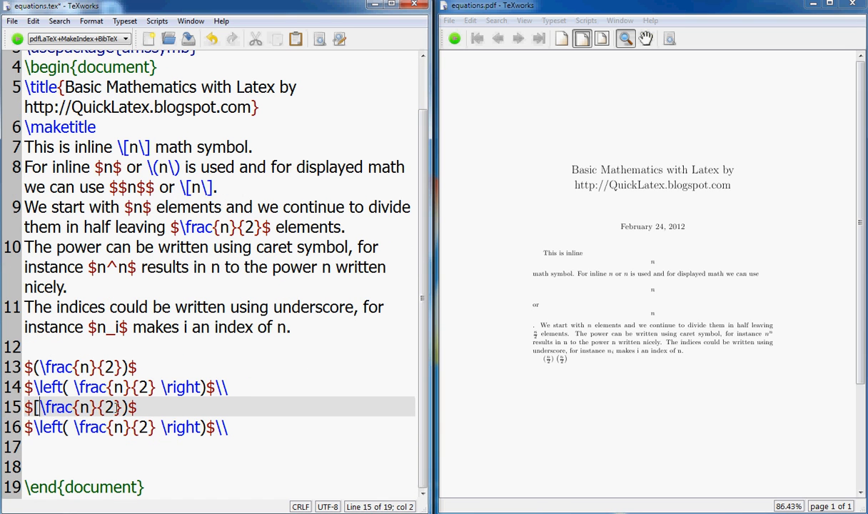
{"action": "left_click", "coordinate": [127, 427]}
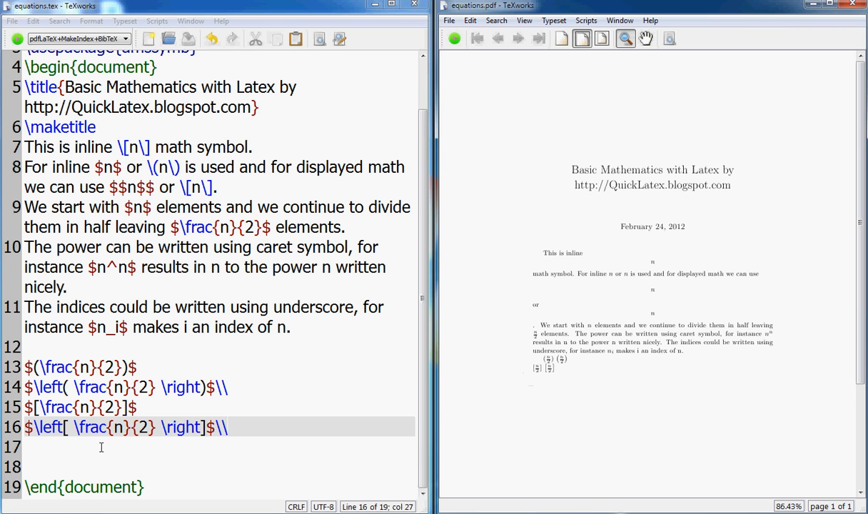
{"action": "left_click", "coordinate": [101, 446]}
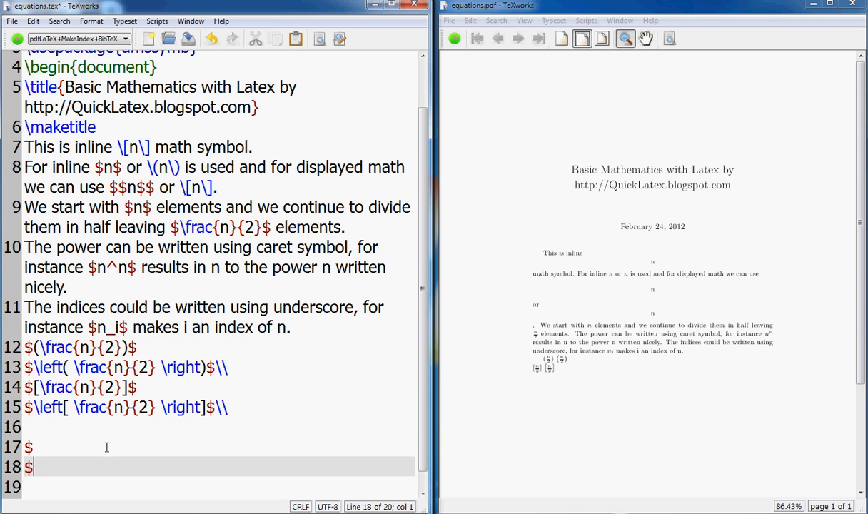
- Insert \left[ … \right] with an empty \begin{array} … \end{array} between the dollar signs
{"action": "left_click", "coordinate": [107, 447]}
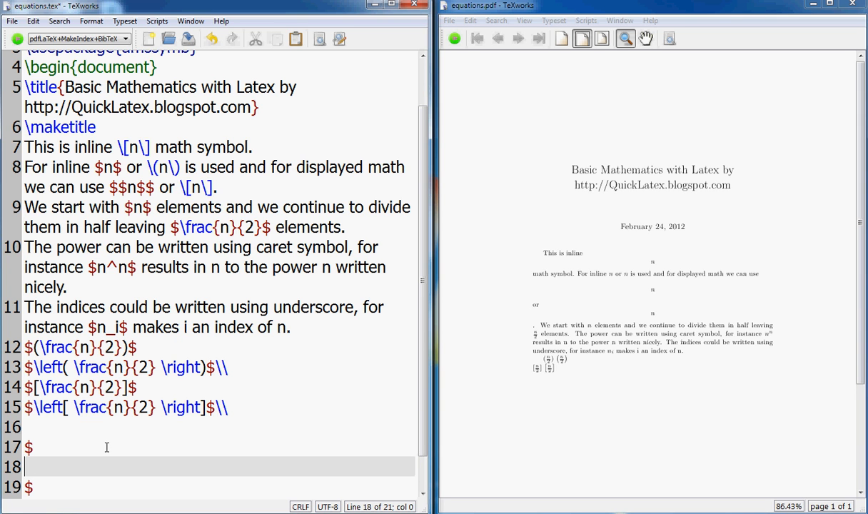
{"action": "type", "text": "\\"}
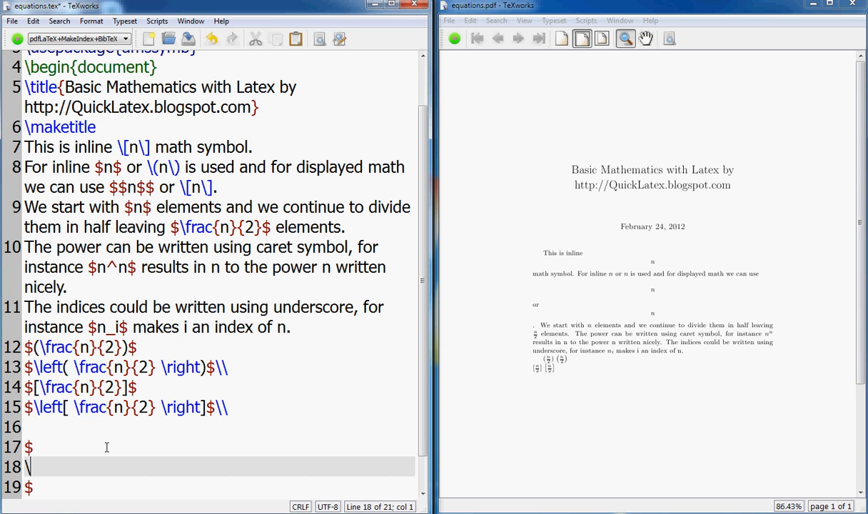
{"action": "type", "text": "left["}
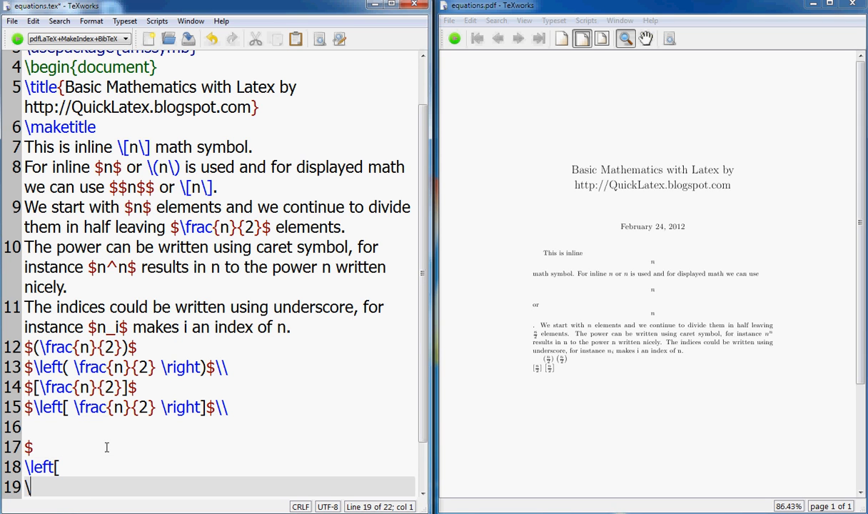
{"action": "type", "text": "right\\"}
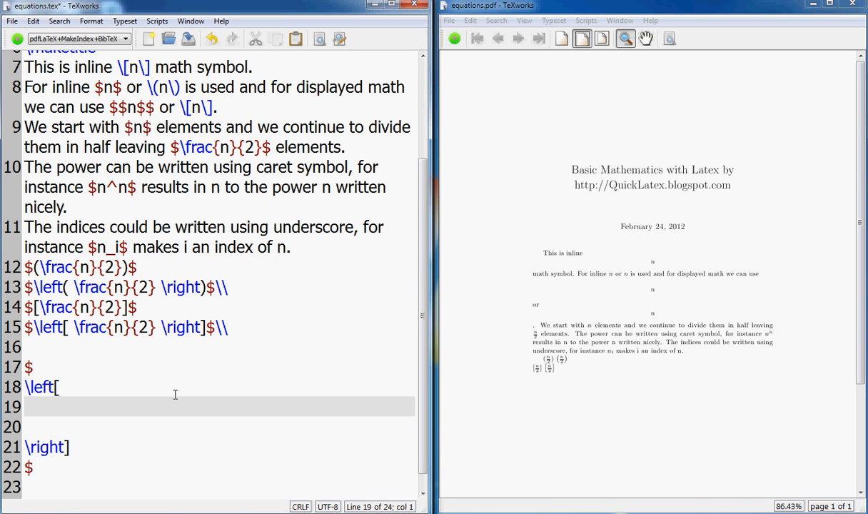
{"action": "type", "text": "begin"}
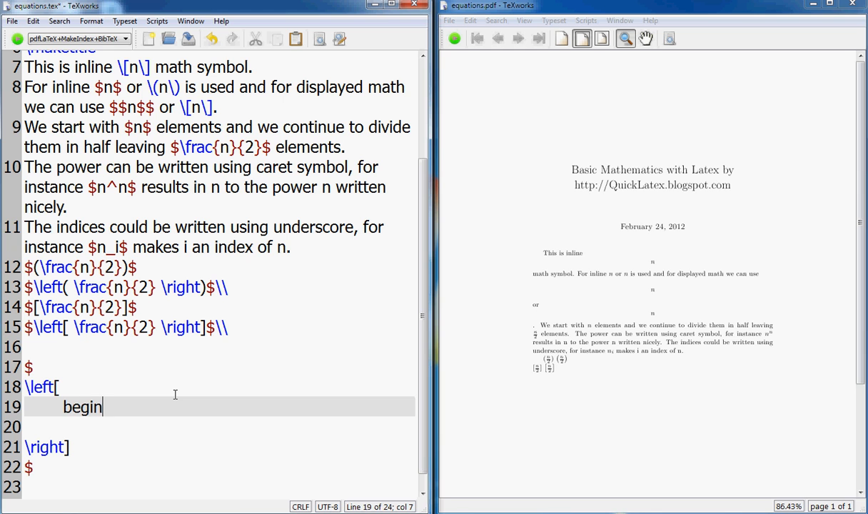
{"action": "type", "text": "{"}
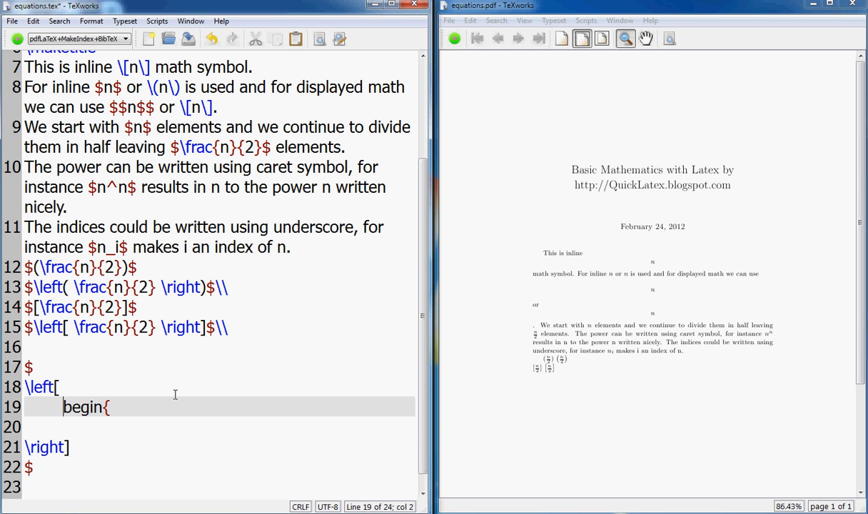
{"action": "type", "text": "\\begin{array"}
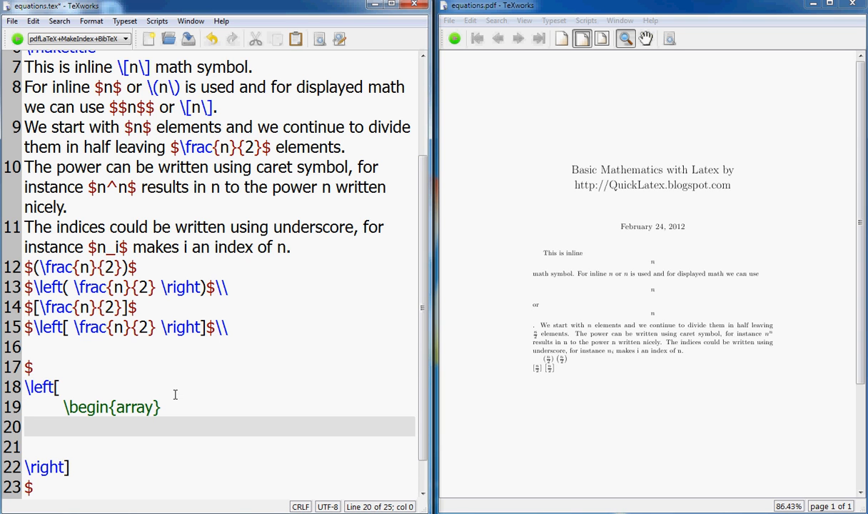
{"action": "type", "text": "\\end"}
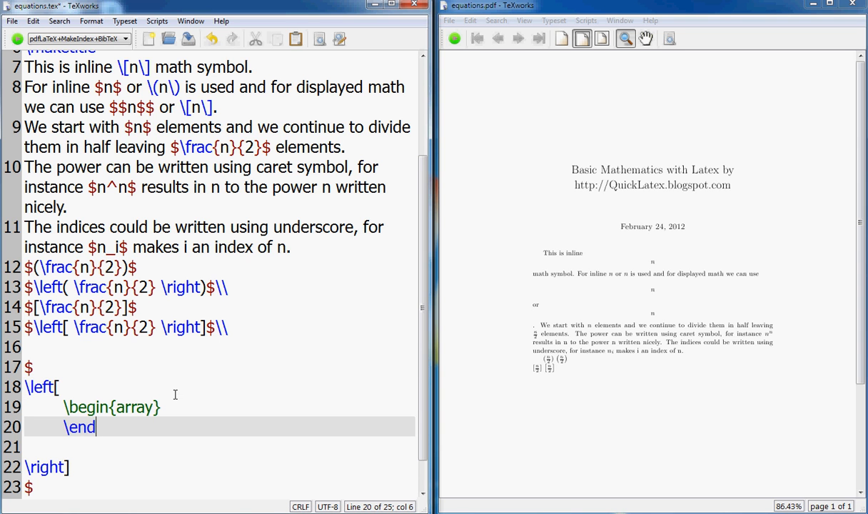
{"action": "type", "text": "{array}"}
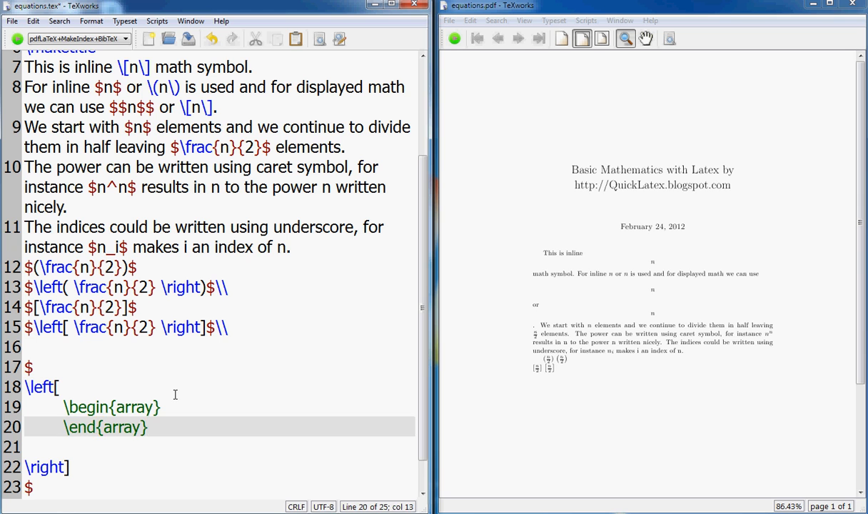
{"action": "key", "text": "Return"}
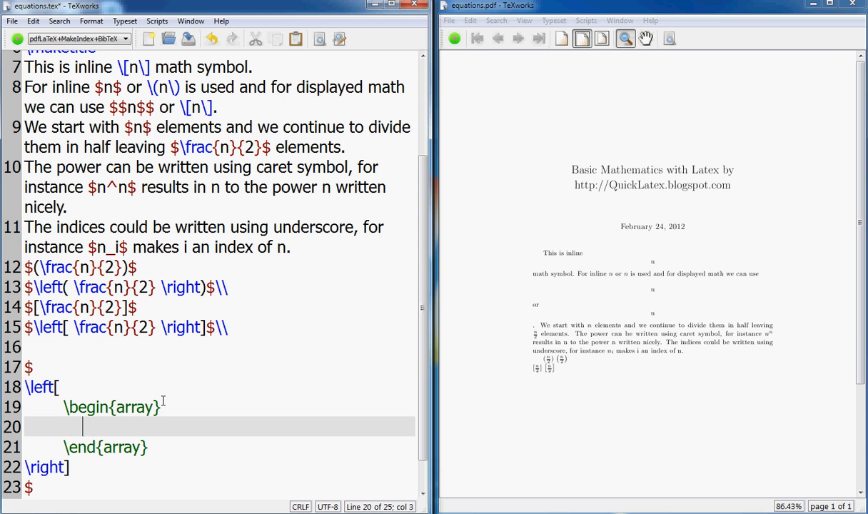
{"action": "mouse_move", "coordinate": [184, 408]}
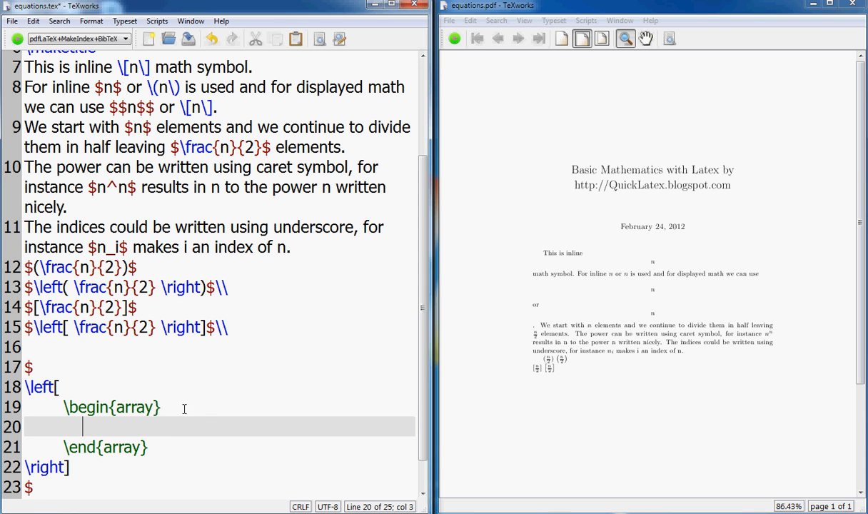
- Give the array column spec {c c c} and rows 1 2 3, 4 5 6, 7 8 9
{"action": "type", "text": "{"}
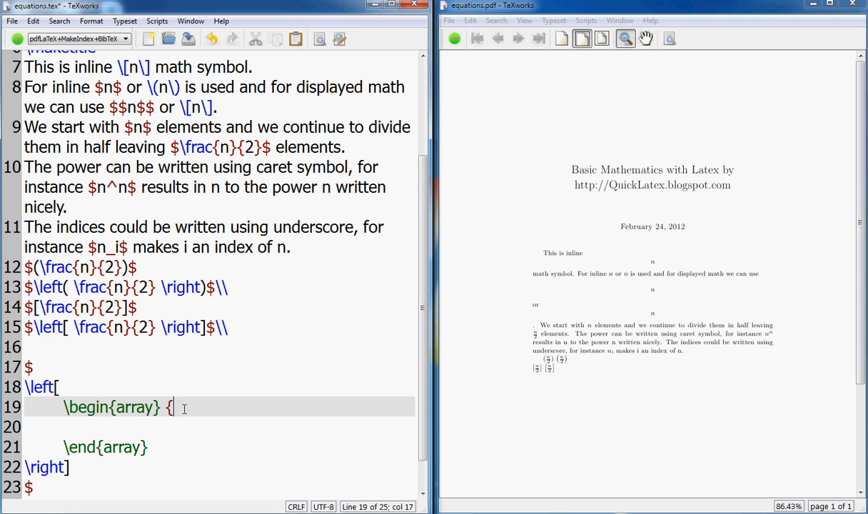
{"action": "type", "text": "c c c"}
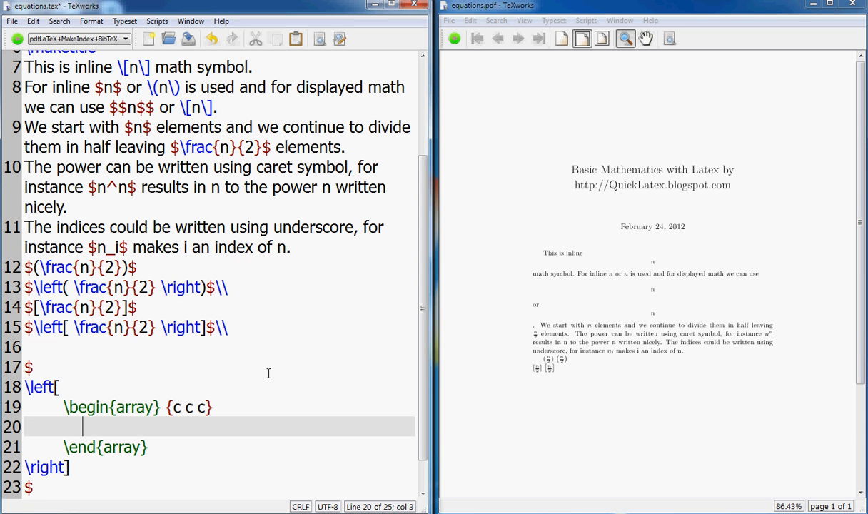
{"action": "type", "text": "1 & 2 & 3\\\\"}
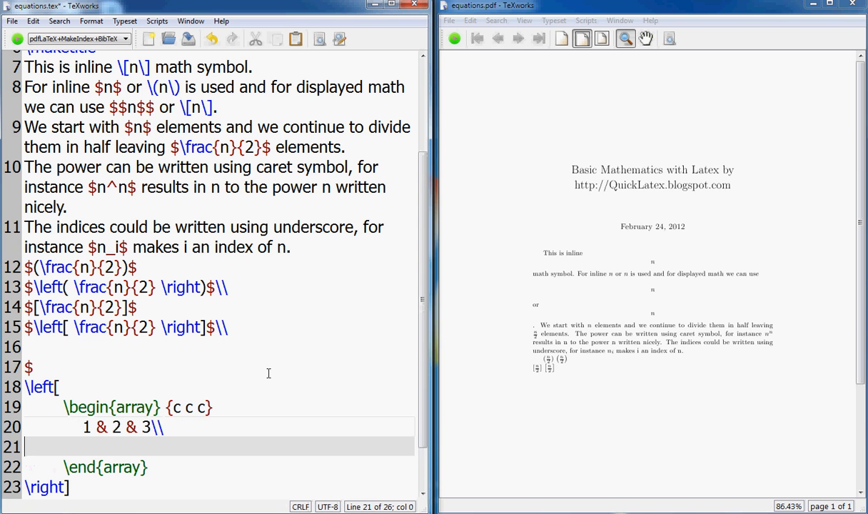
{"action": "type", "text": "4"}
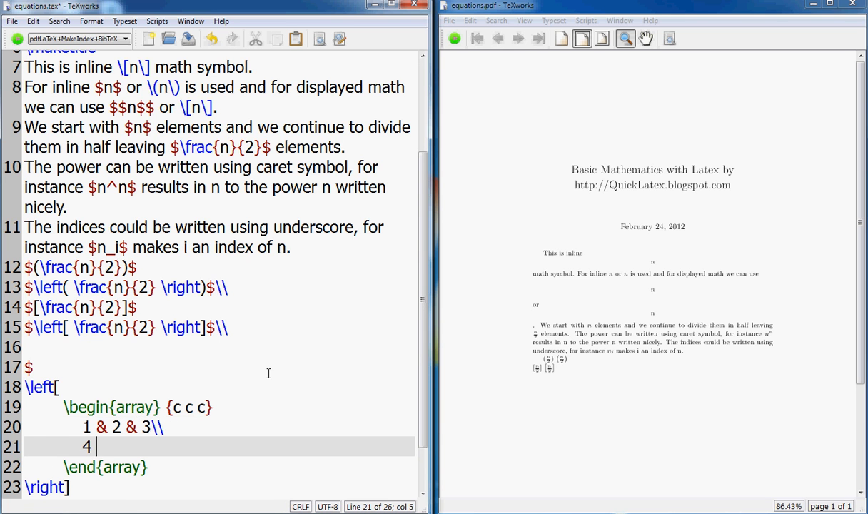
{"action": "type", "text": "& 5 &"}
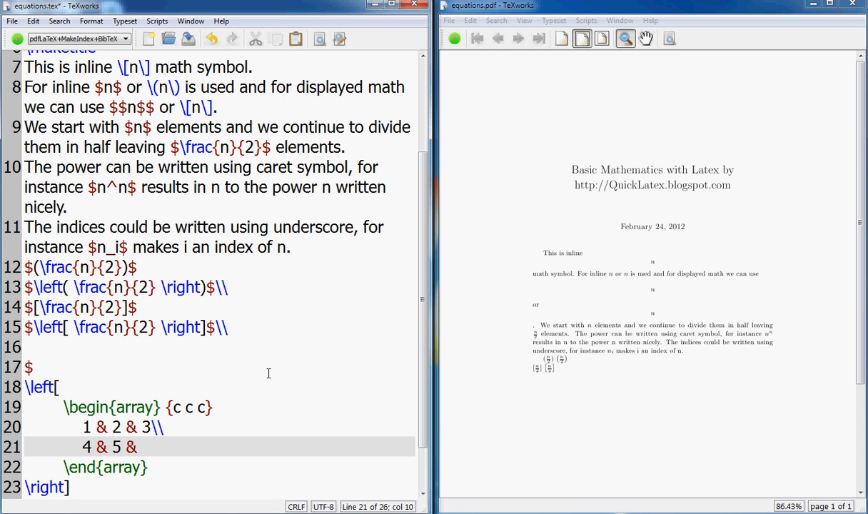
{"action": "type", "text": "6\\\\"}
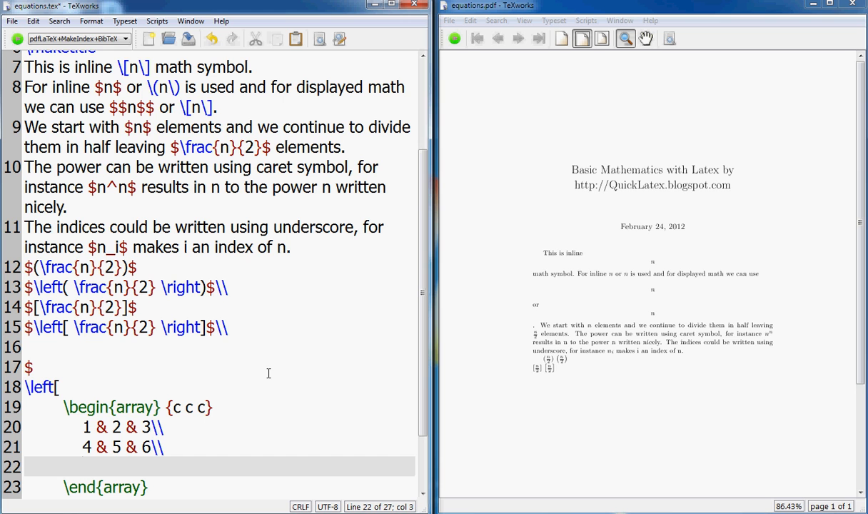
{"action": "type", "text": "7 & 8"}
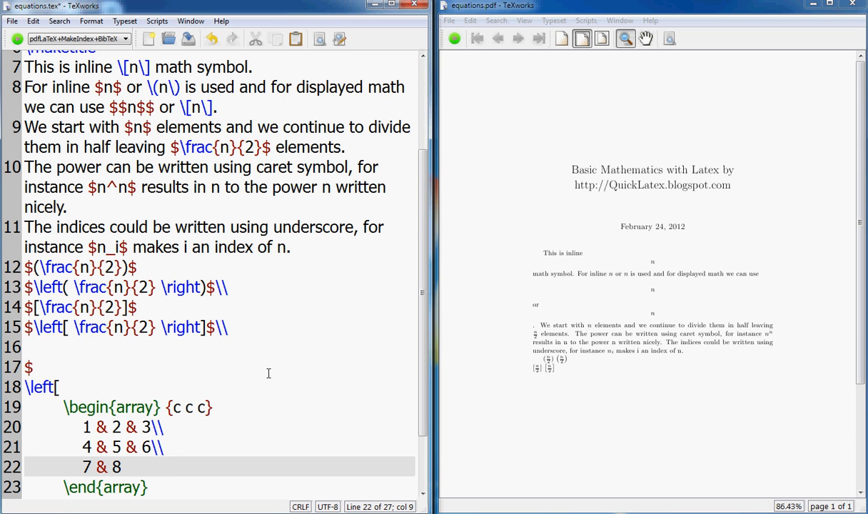
{"action": "type", "text": "& 9"}
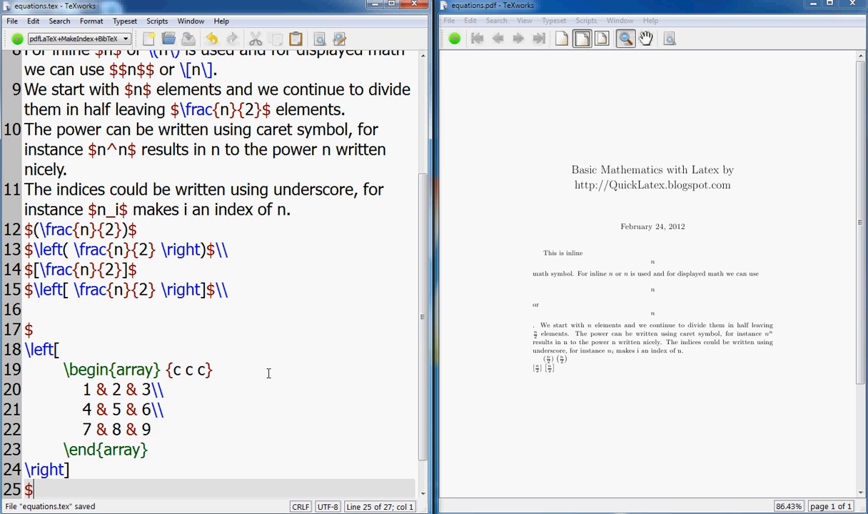
- Typeset the bracketed matrix and switch its brackets to round parentheses
{"action": "left_click", "coordinate": [455, 39]}
{"action": "type", "text": "("}
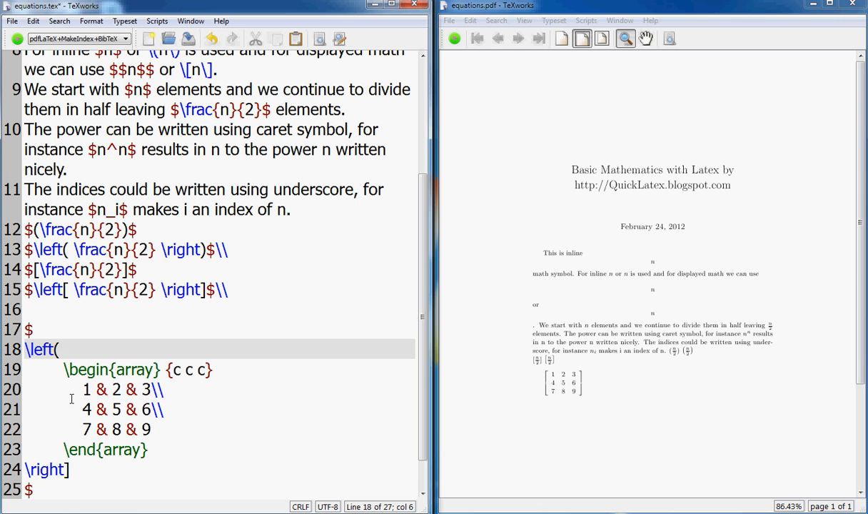
{"action": "left_click", "coordinate": [82, 469]}
{"action": "type", "text": ")"}
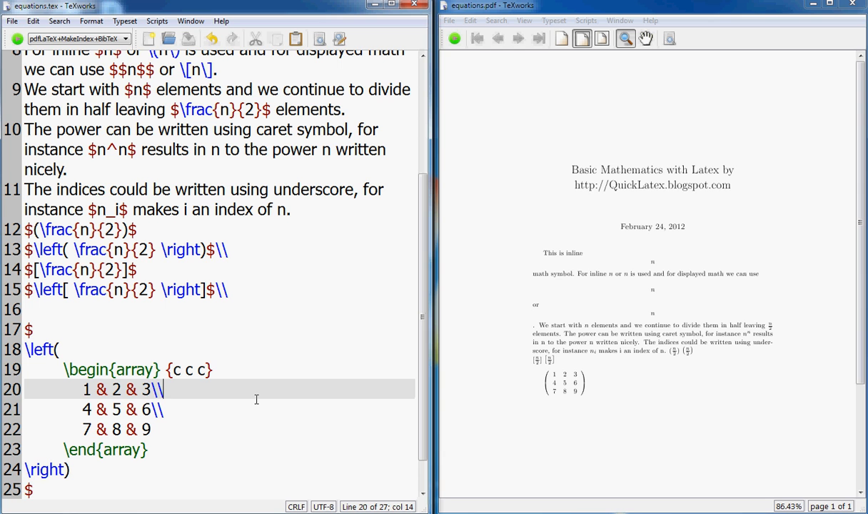
{"action": "scroll", "scroll_direction": "down", "scroll_amount": 3}
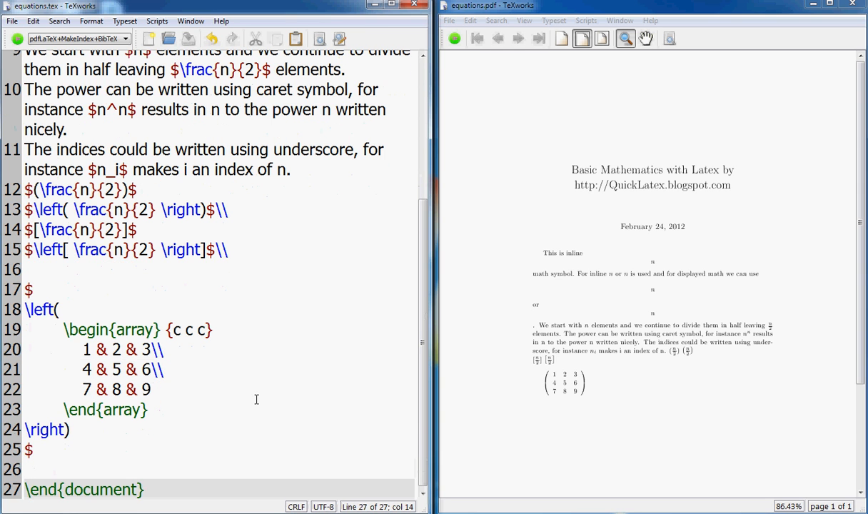